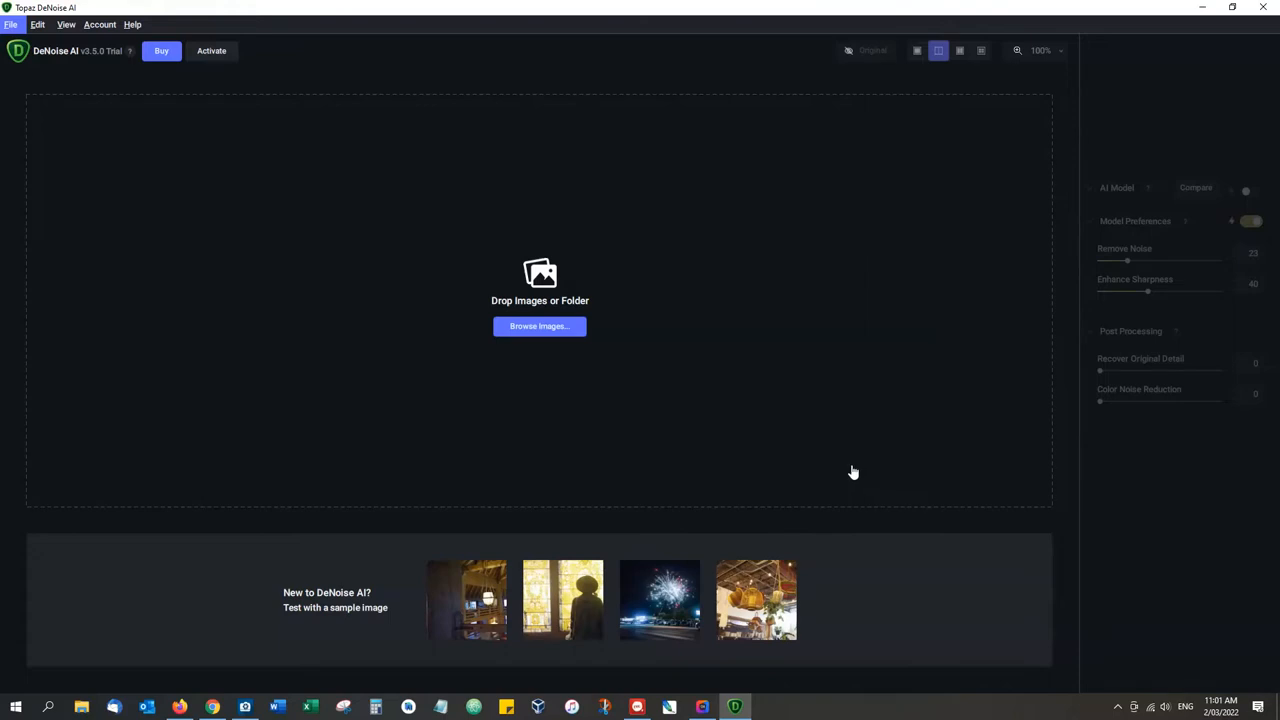
Browse to the High Quality export folder and open fantail photo DSC_8313.
click(539, 326)
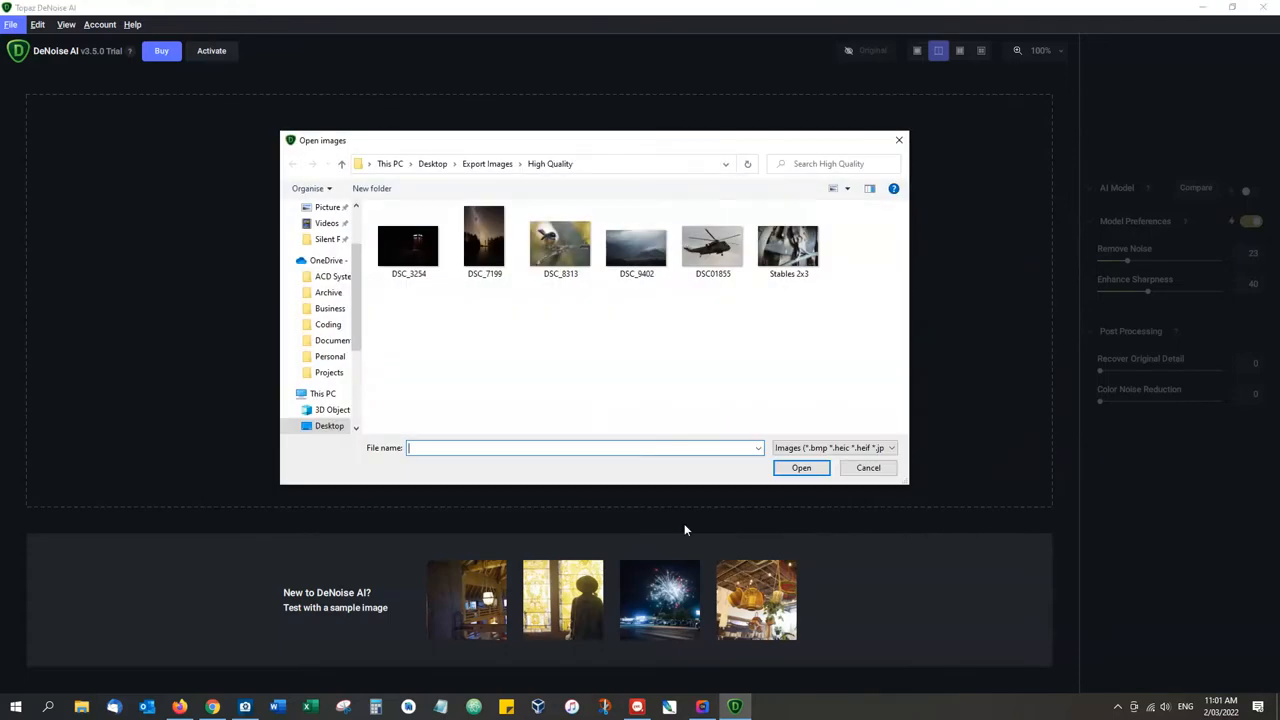
click(560, 244)
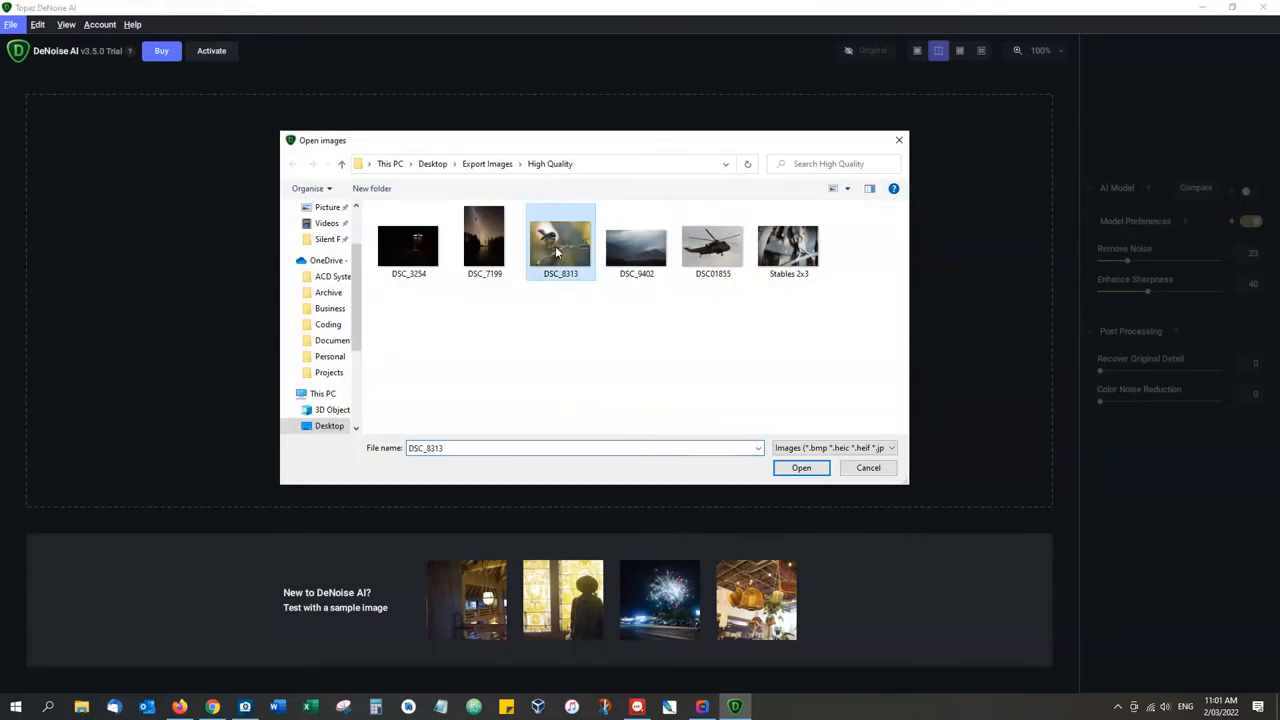
click(801, 468)
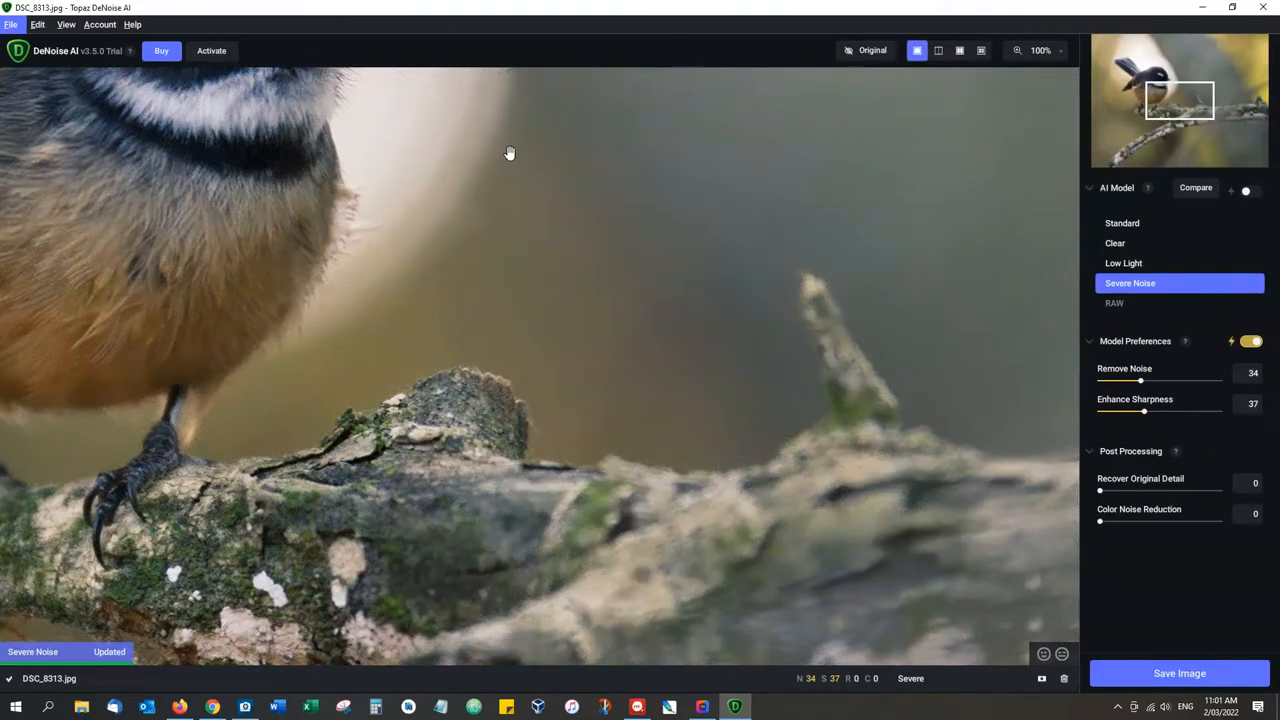
Centre the bird, turn on Split View, and sweep the divider before settling mid-bird.
click(866, 50)
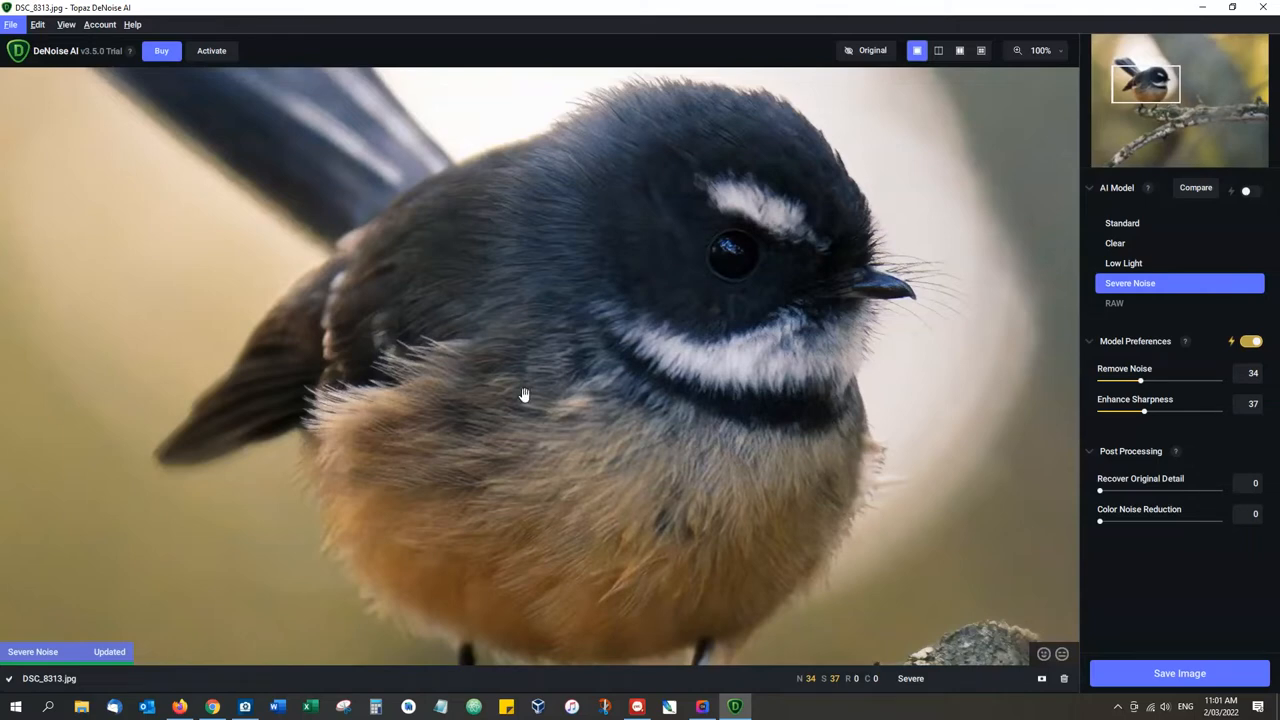
mouse_move(938, 50)
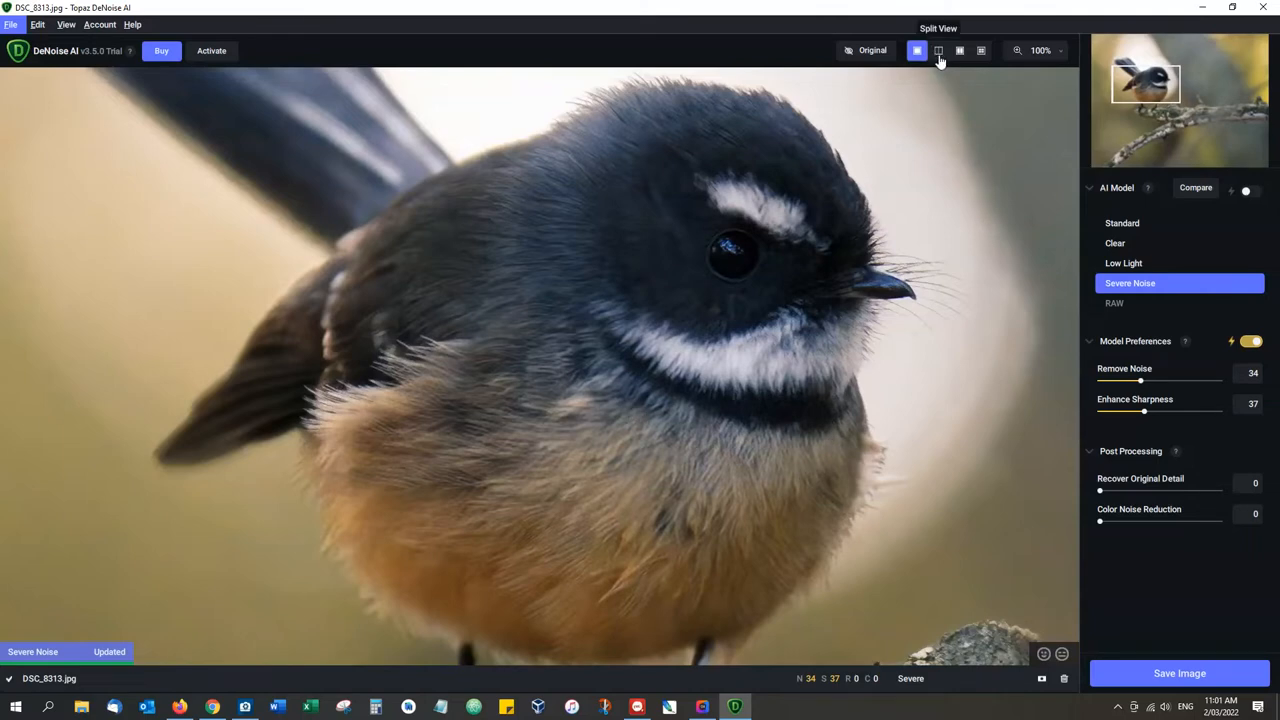
click(937, 50)
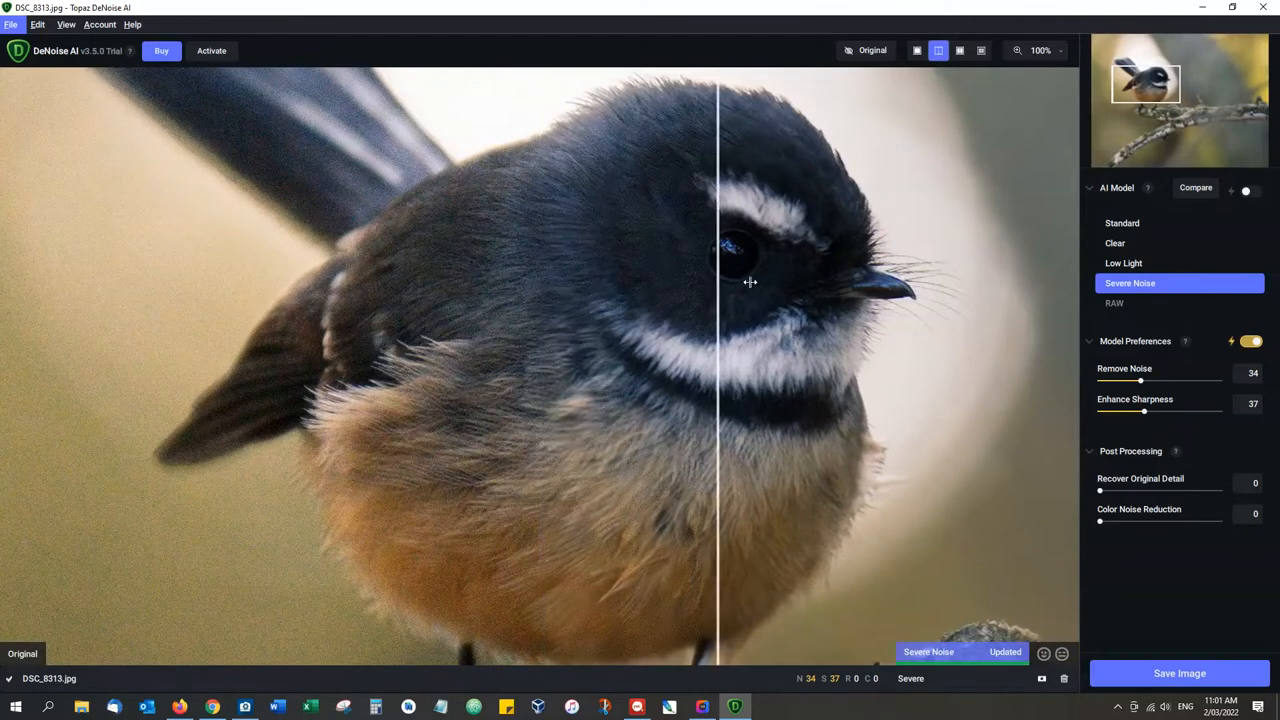
drag(718, 282, 435, 264)
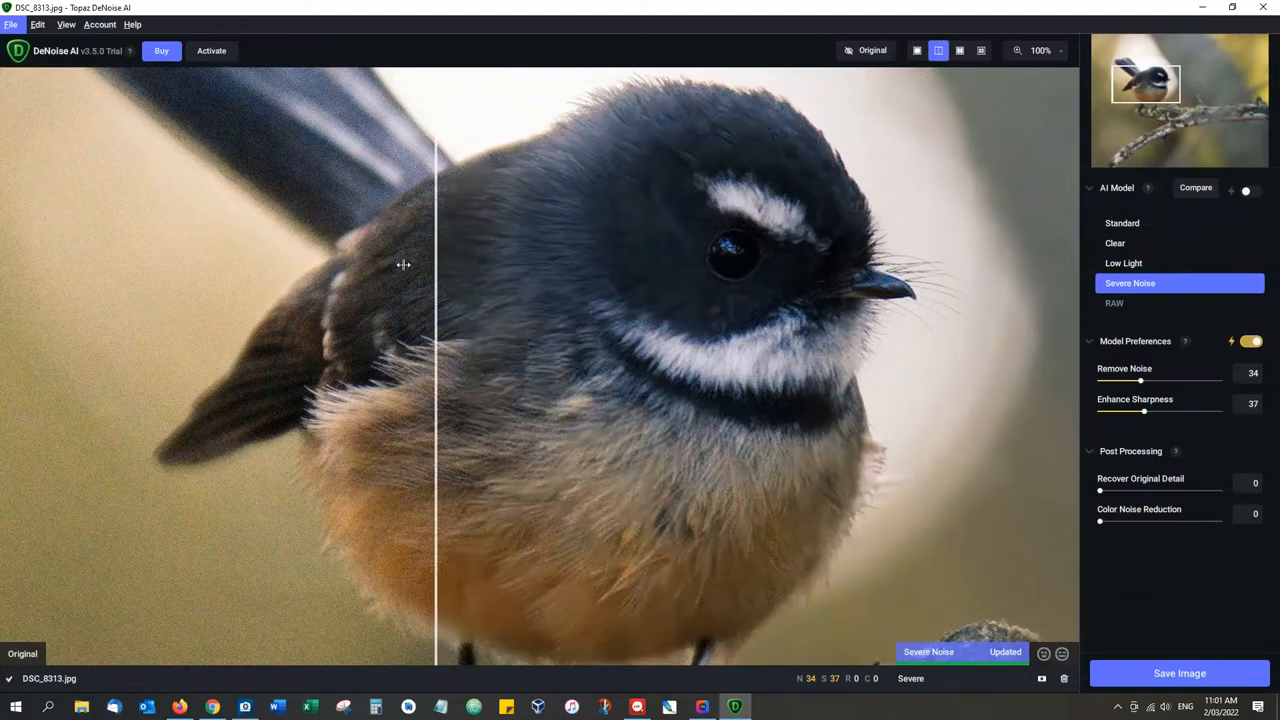
drag(435, 265, 870, 315)
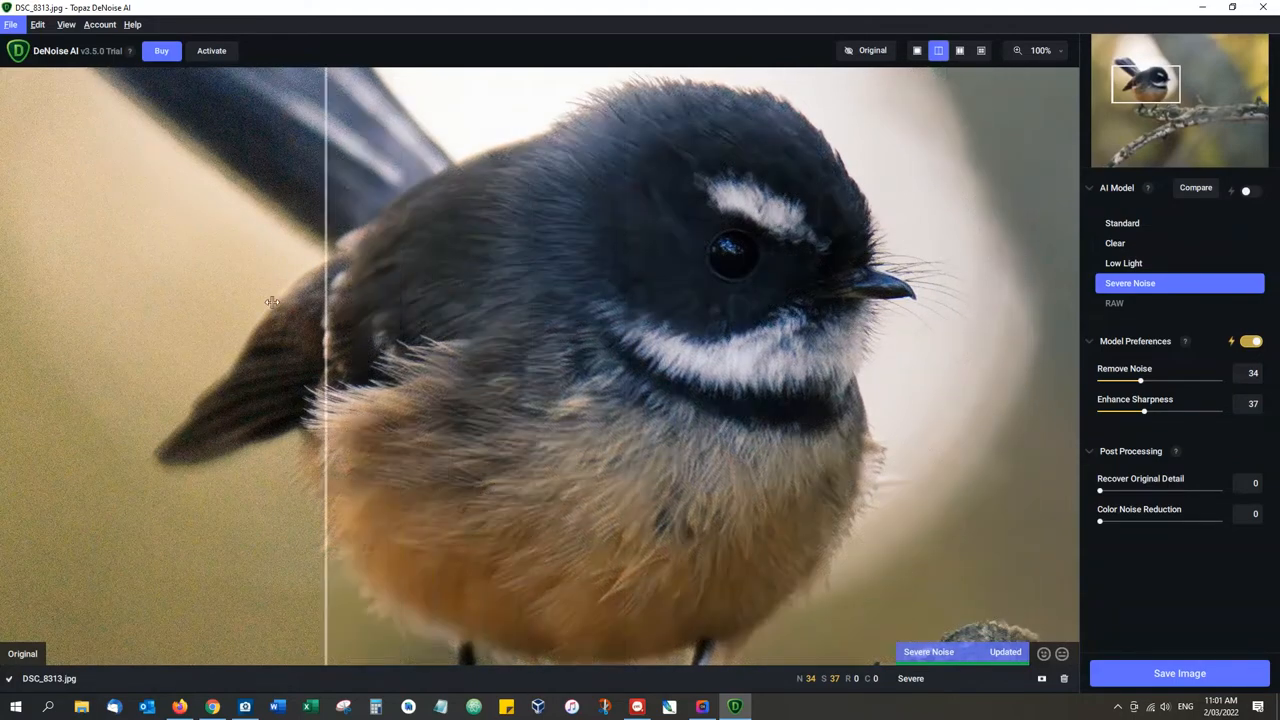
drag(325, 350, 1013, 350)
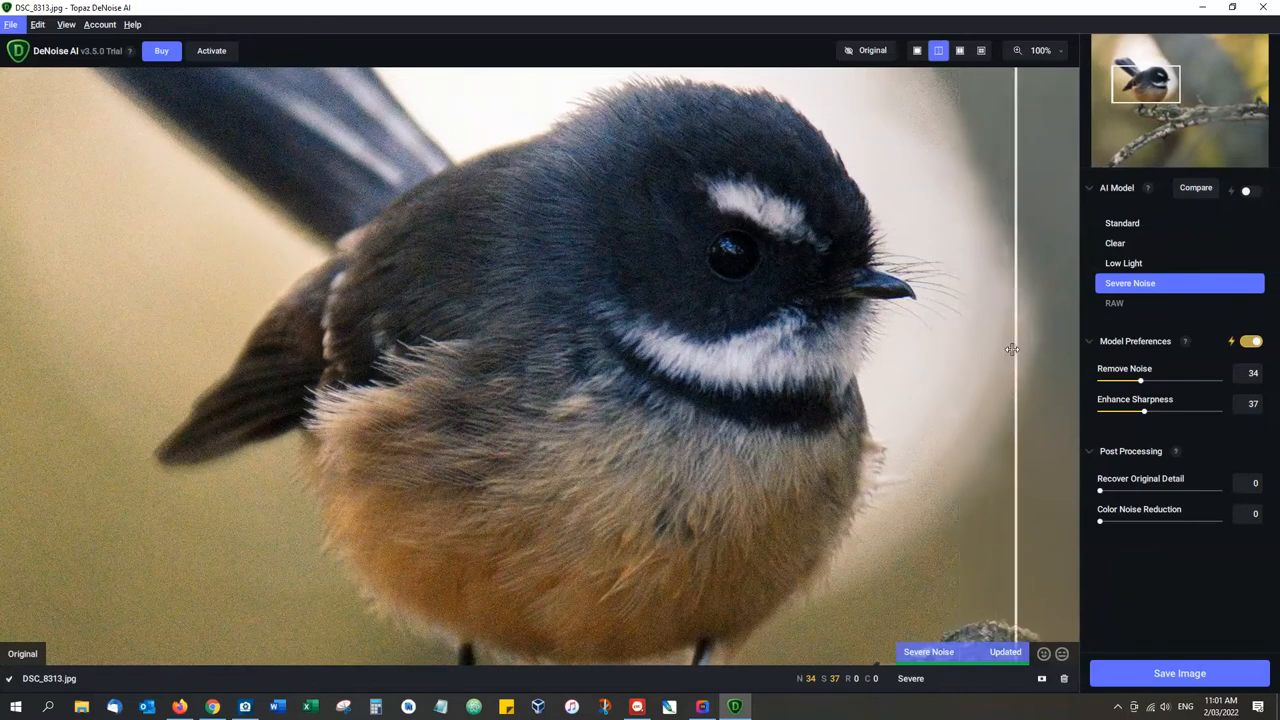
drag(1013, 349, 500, 290)
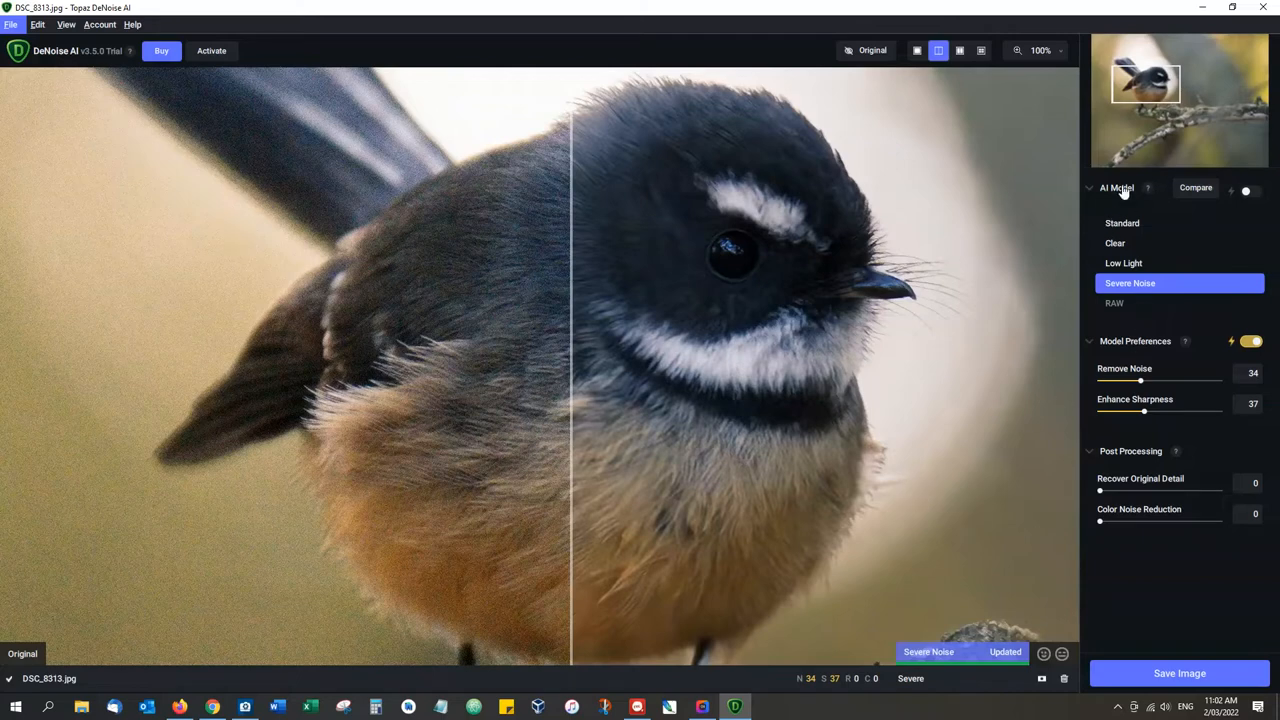
mouse_move(1123, 196)
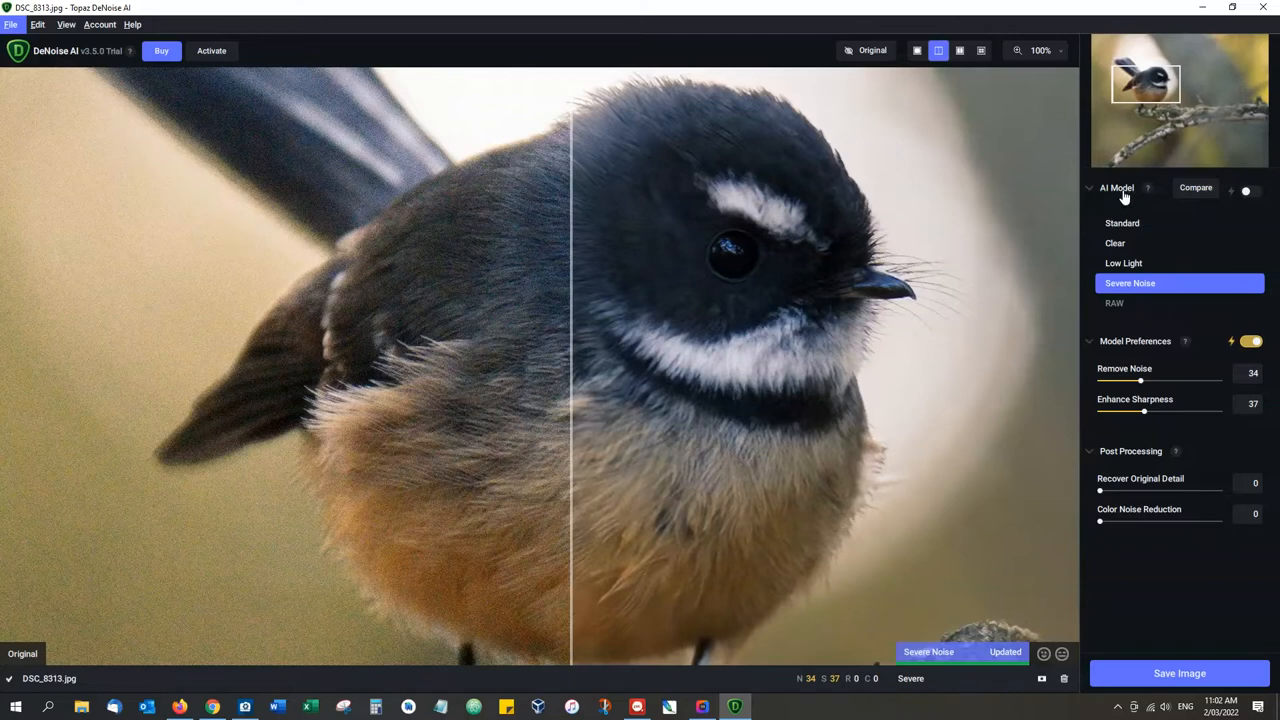
mouse_move(1131, 320)
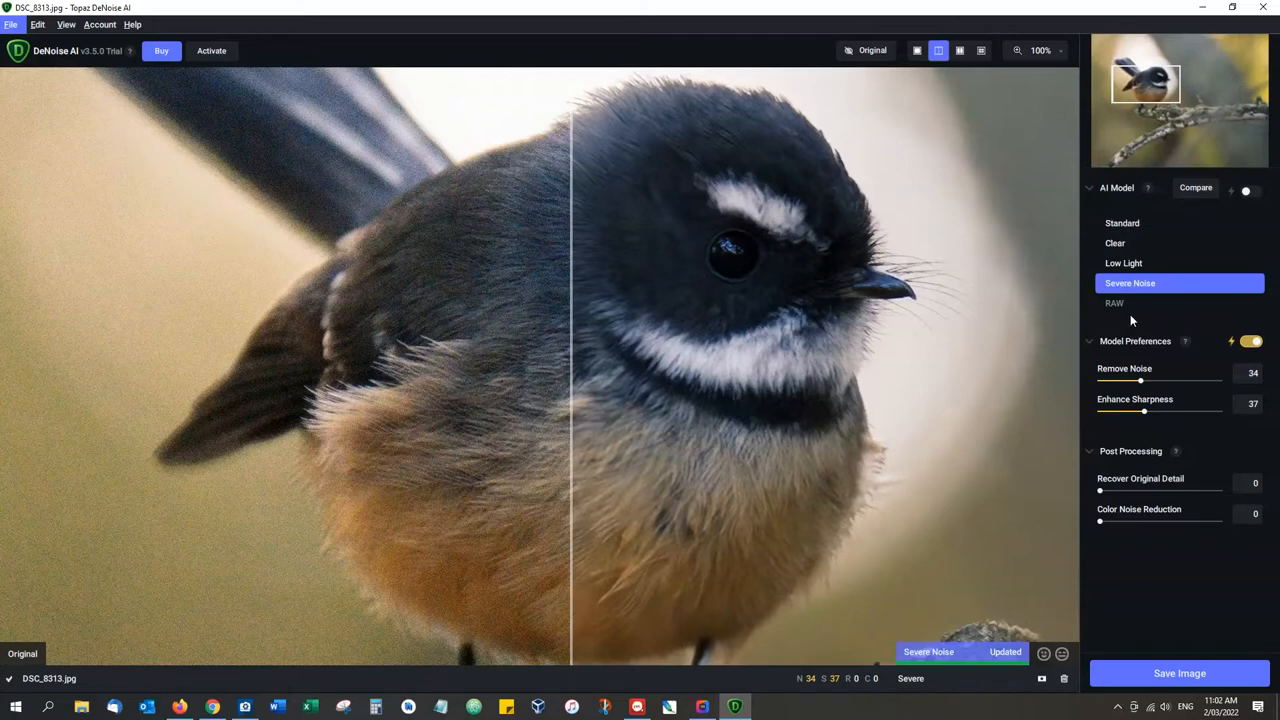
mouse_move(1125, 315)
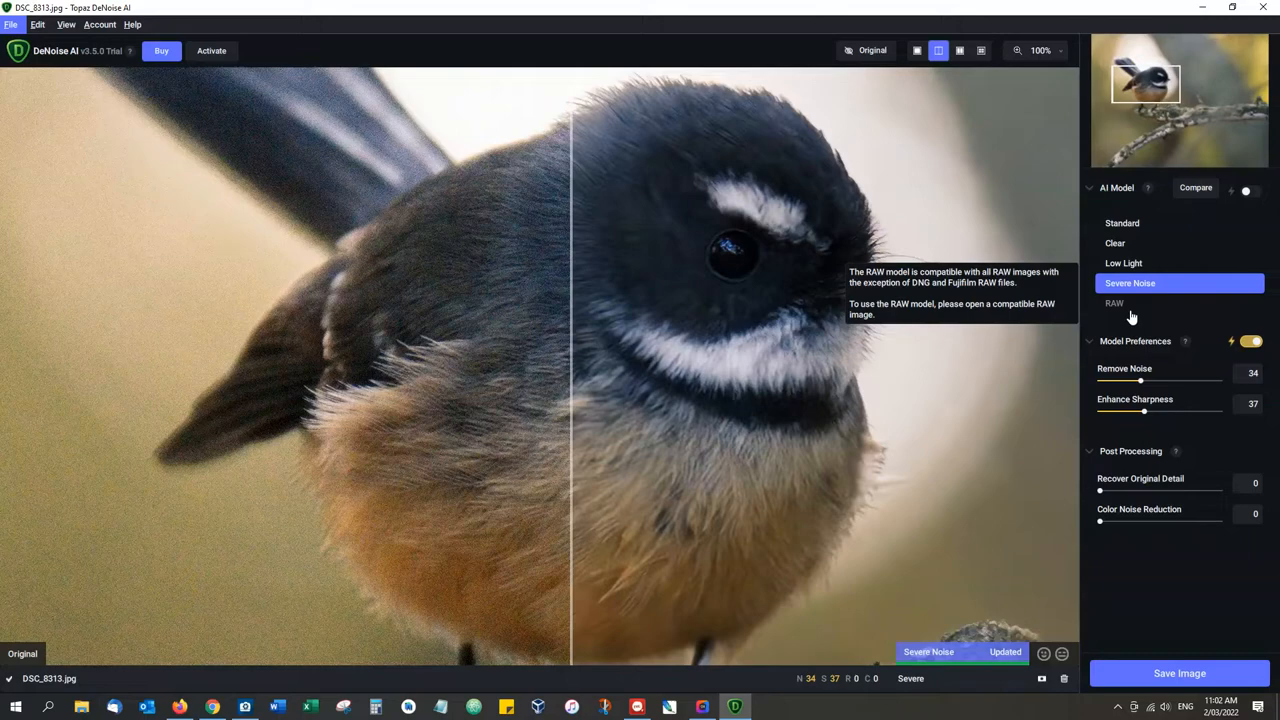
mouse_move(1130, 318)
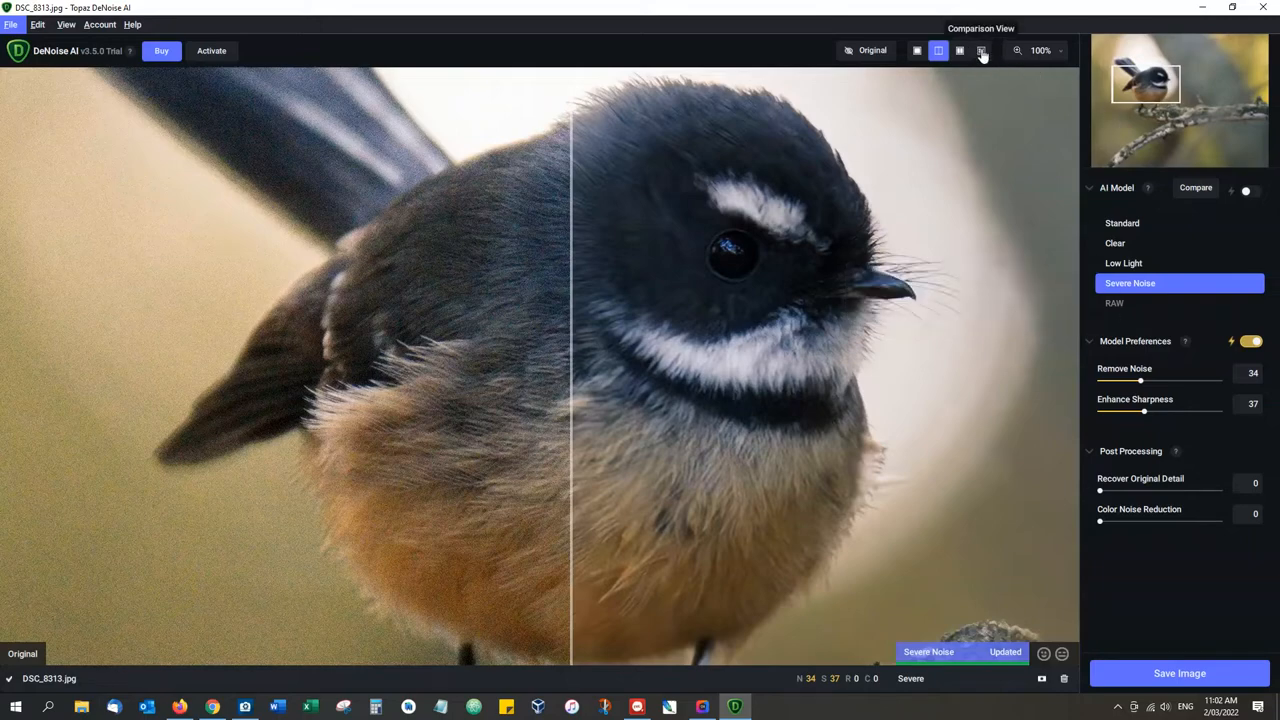
Compare models in Comparison View, choose the Clear pane, then return to Single View.
click(981, 50)
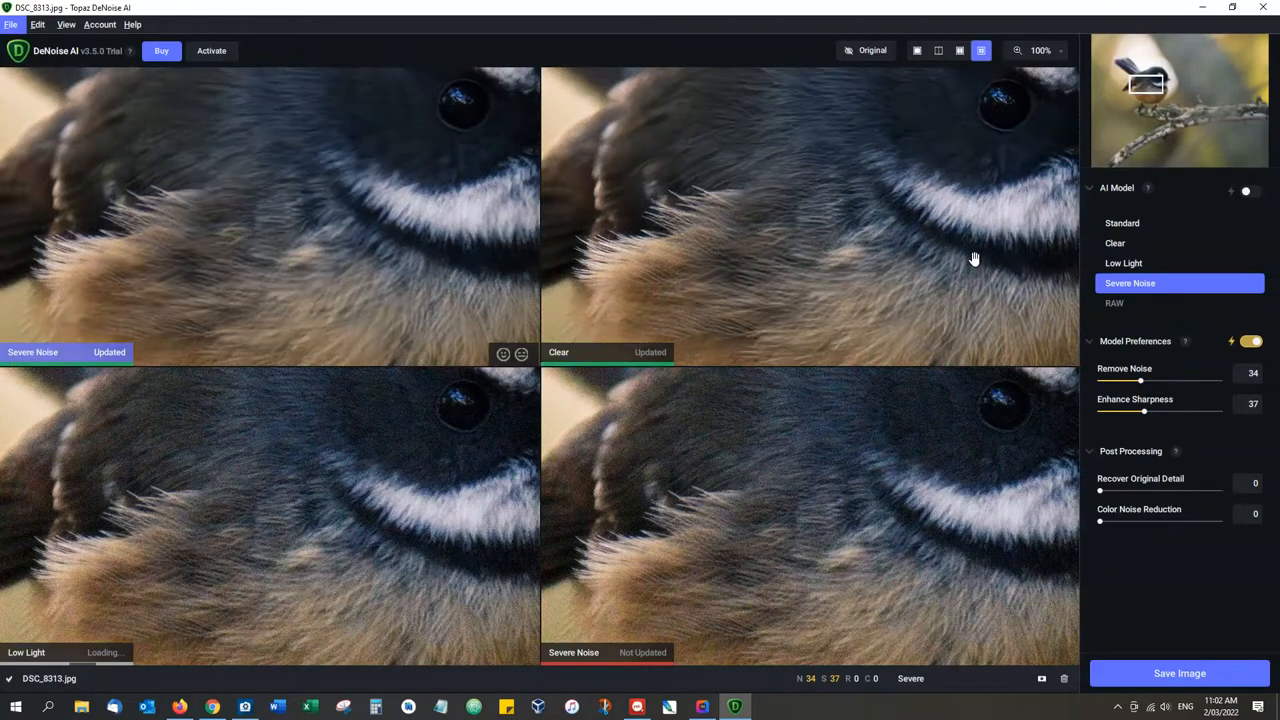
mouse_move(937, 241)
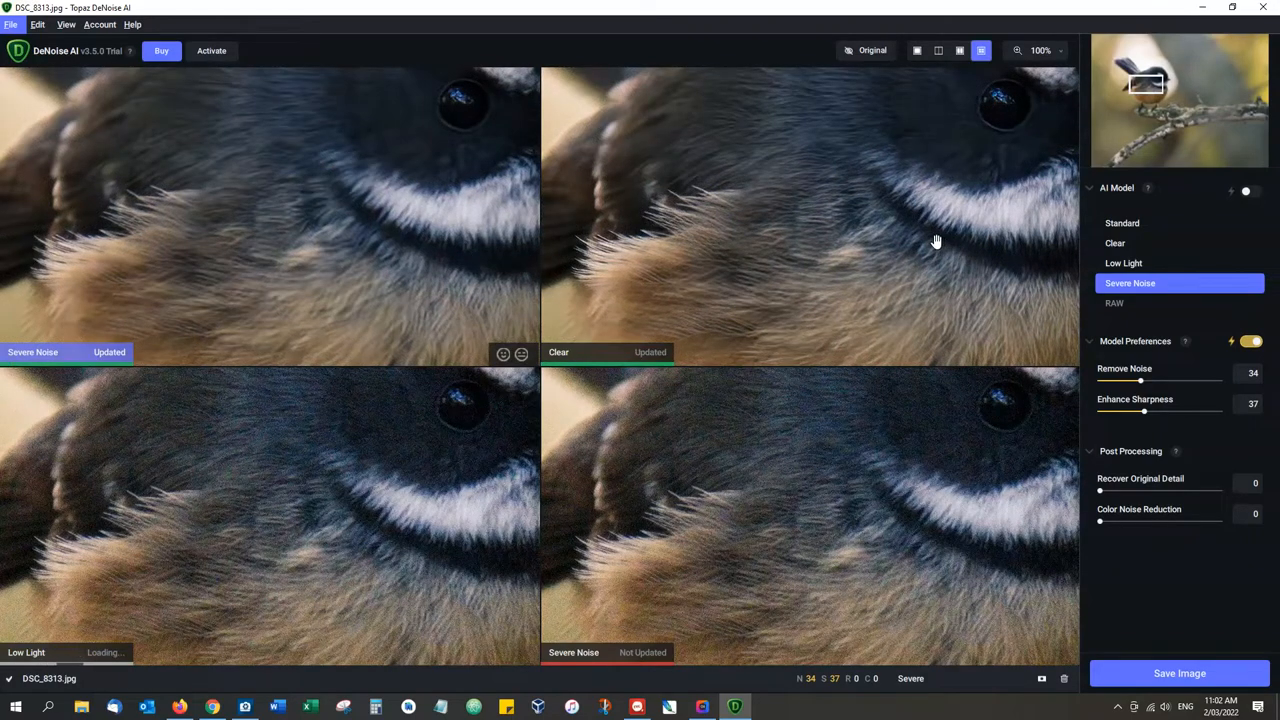
mouse_move(911, 157)
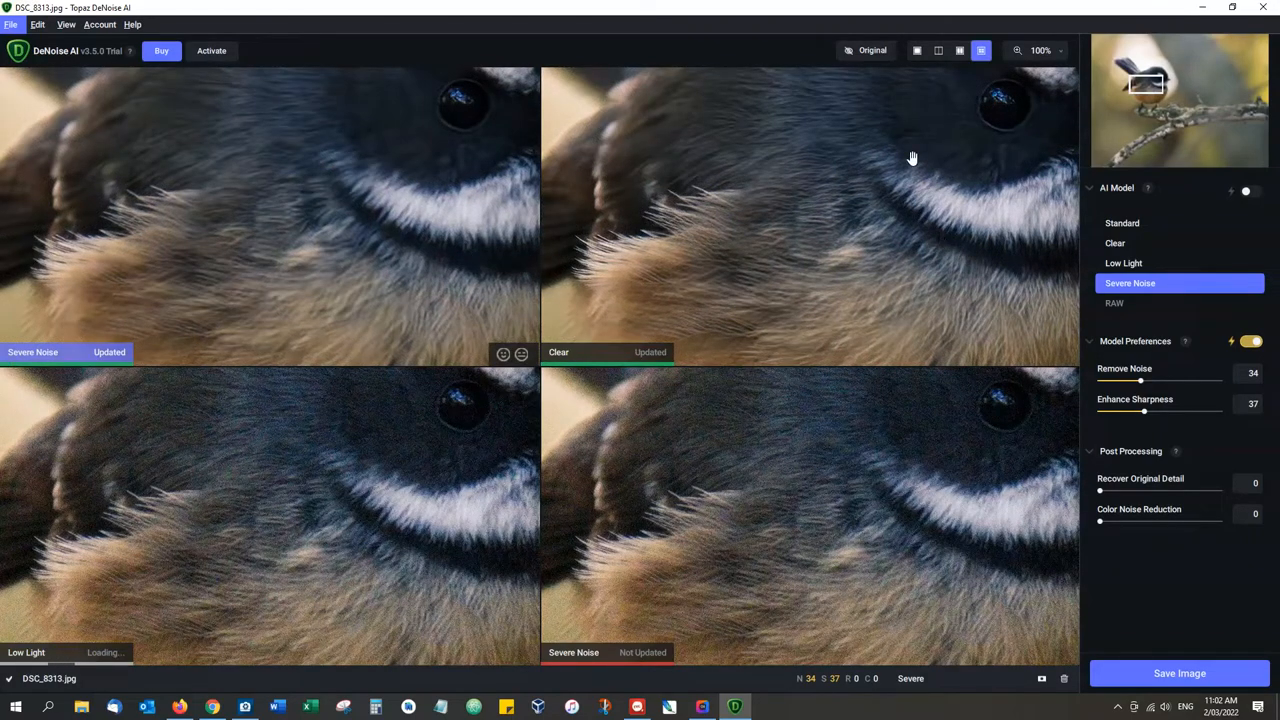
click(1115, 243)
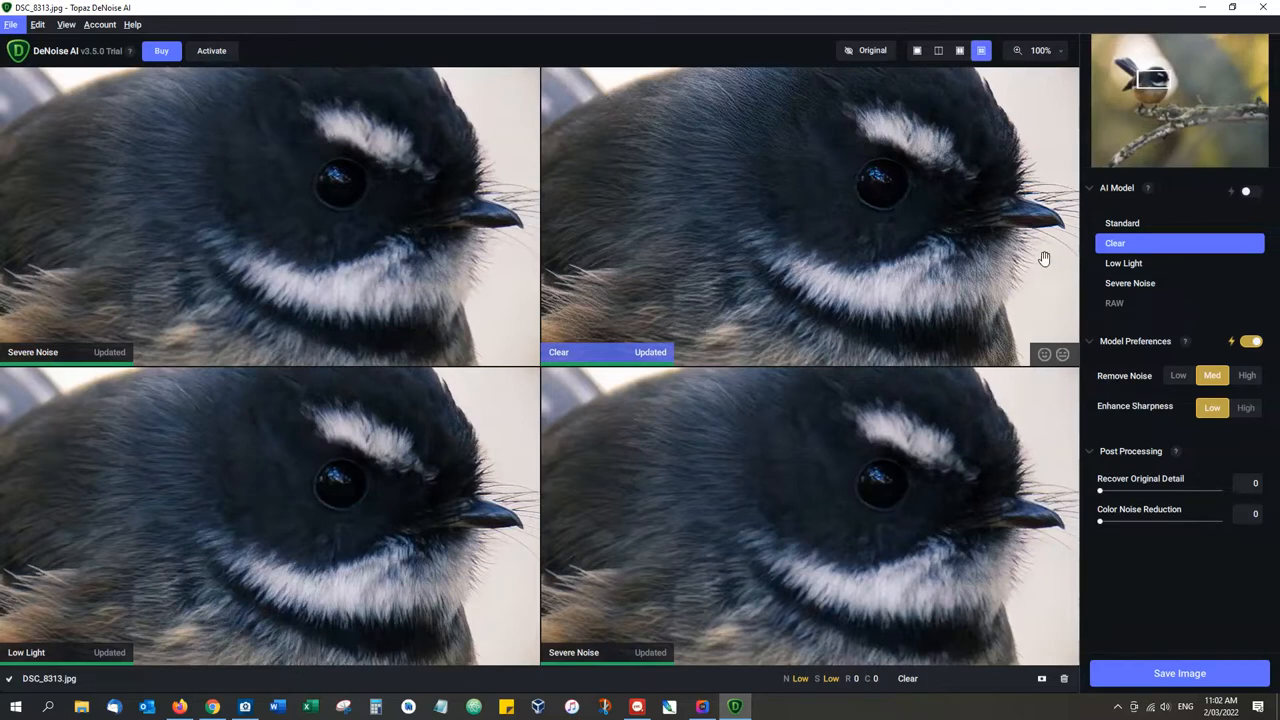
mouse_move(962, 240)
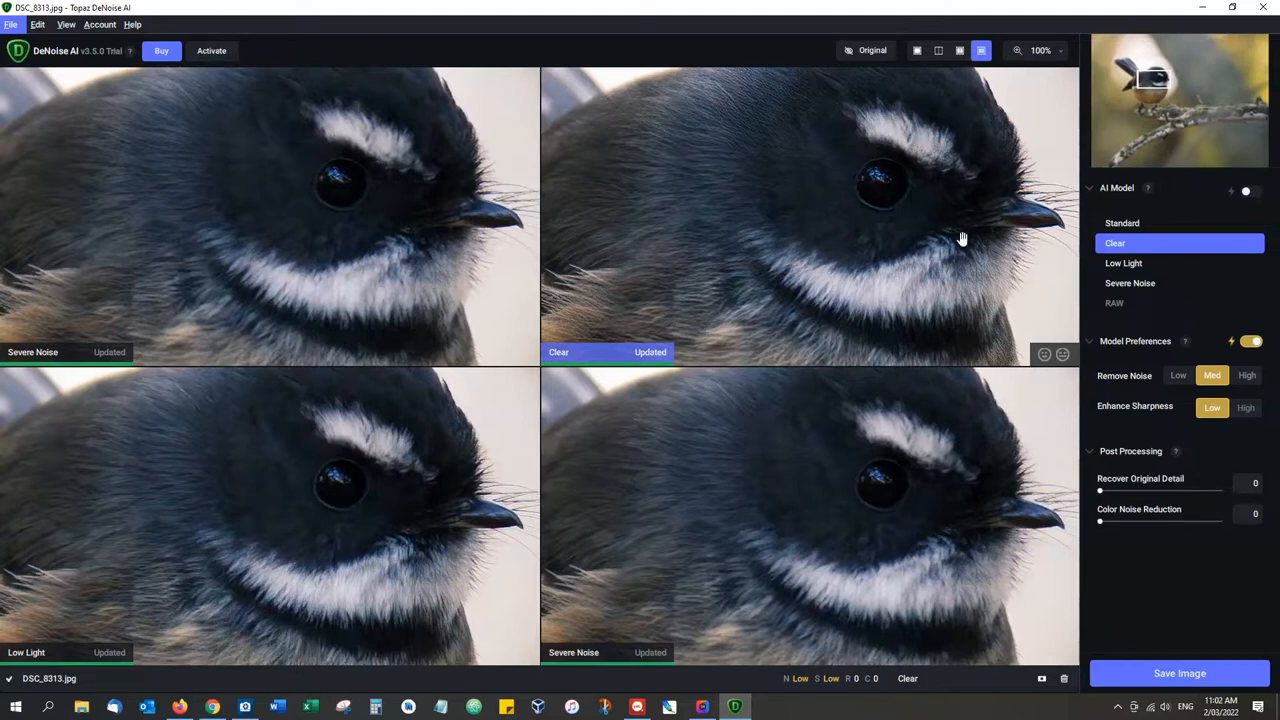
mouse_move(1065, 194)
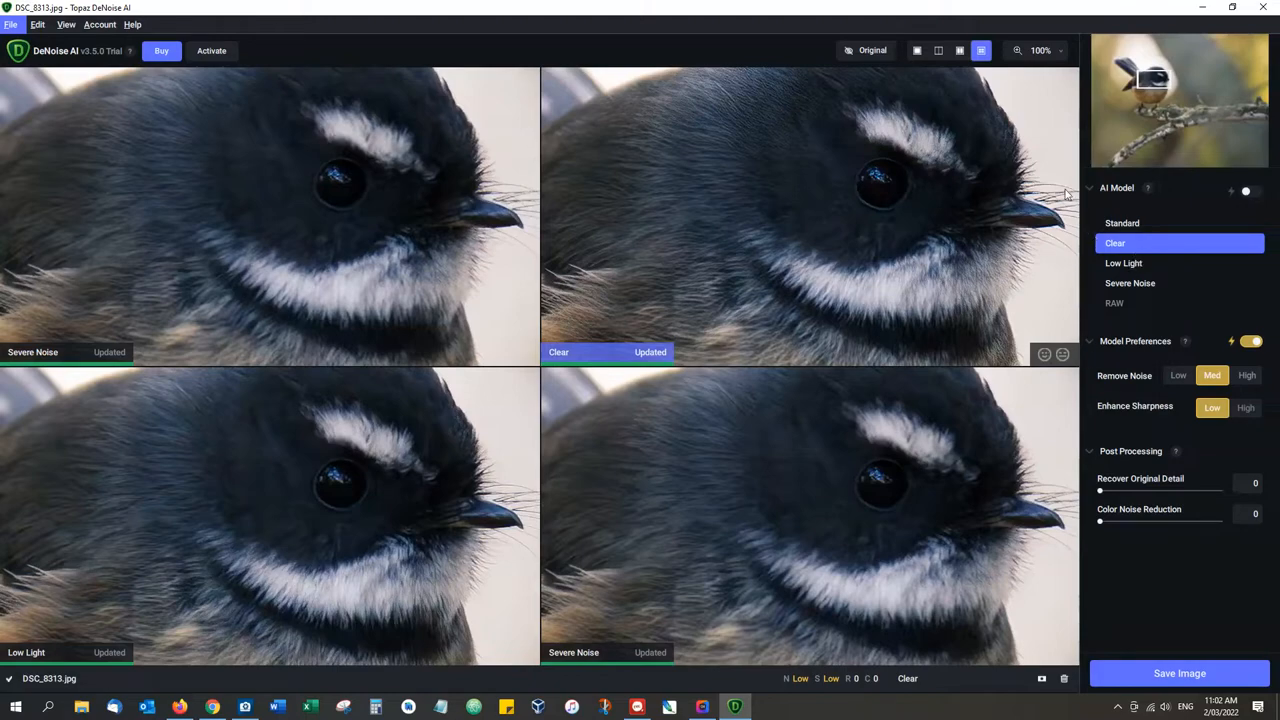
click(916, 50)
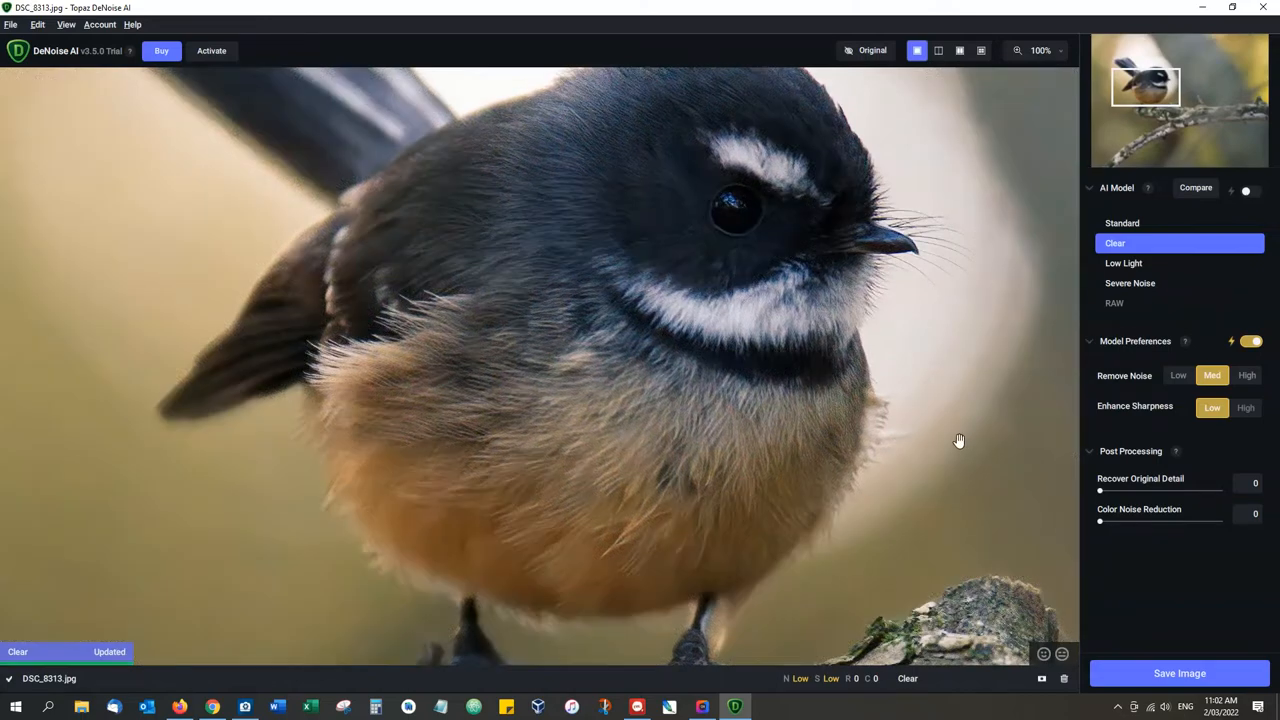
mouse_move(923, 417)
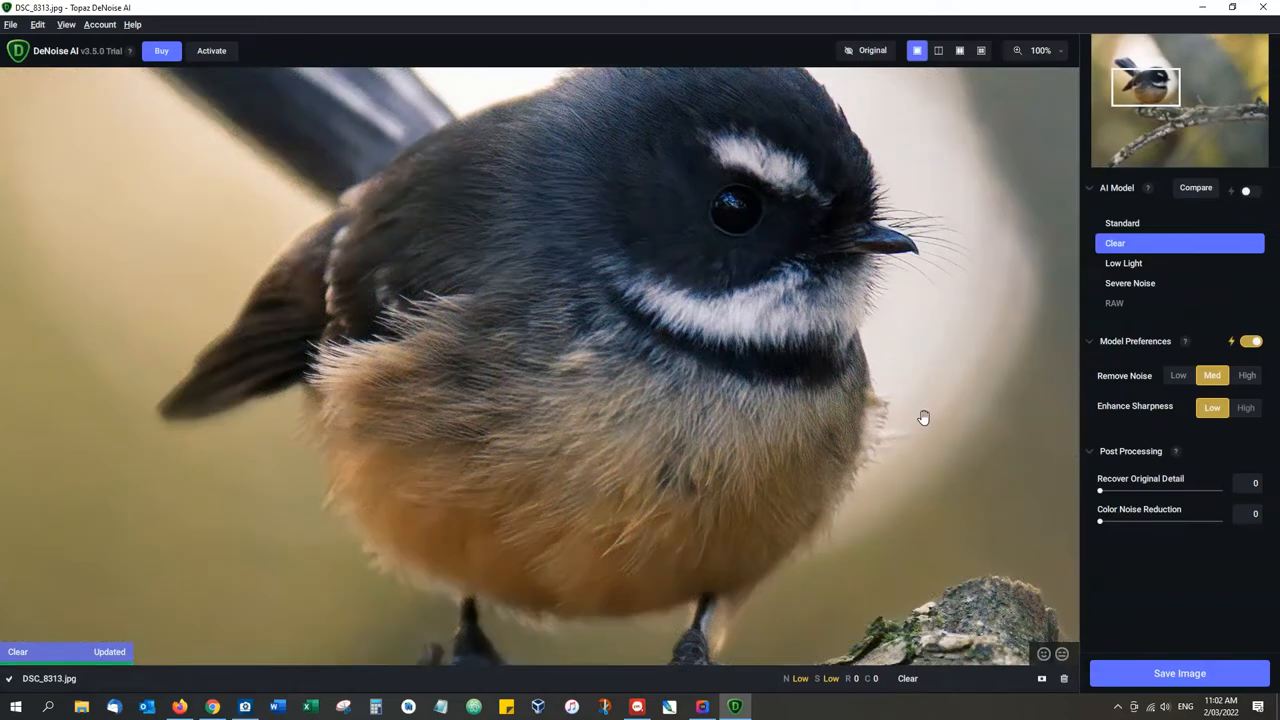
mouse_move(1190, 399)
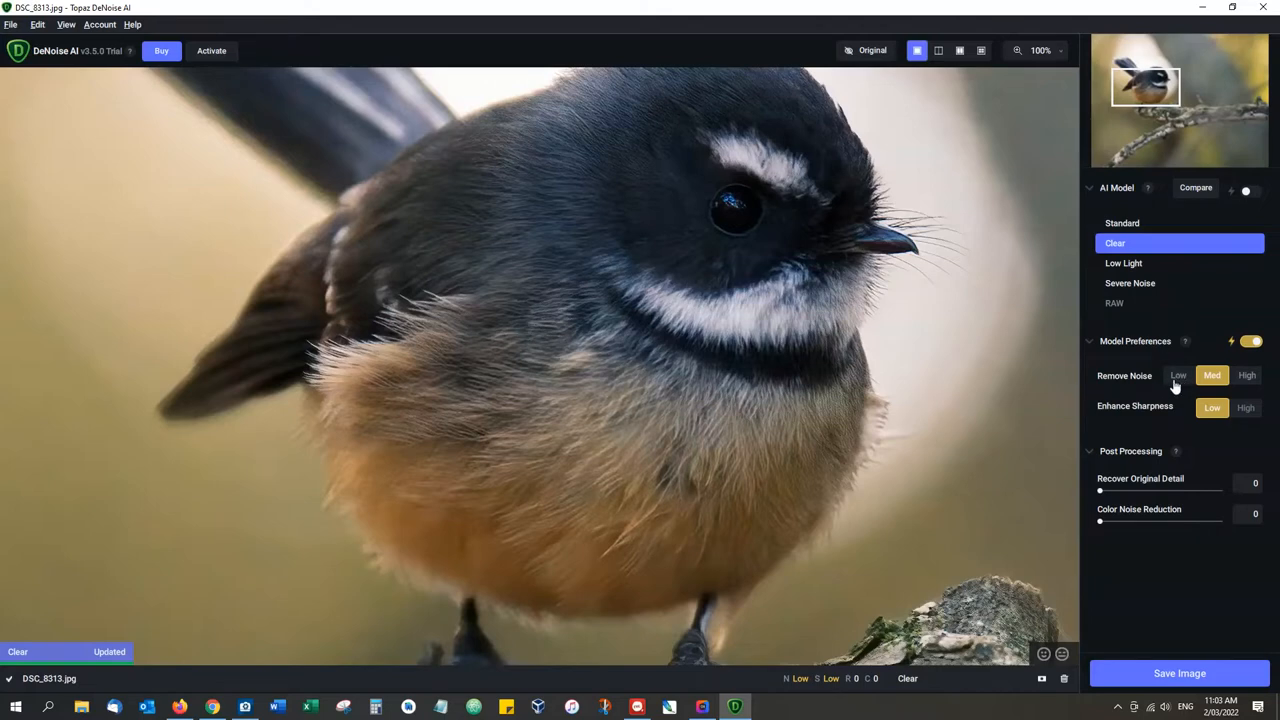
Step Remove Noise from Low to High, and return Enhance Sharpness from High to Low.
click(1178, 375)
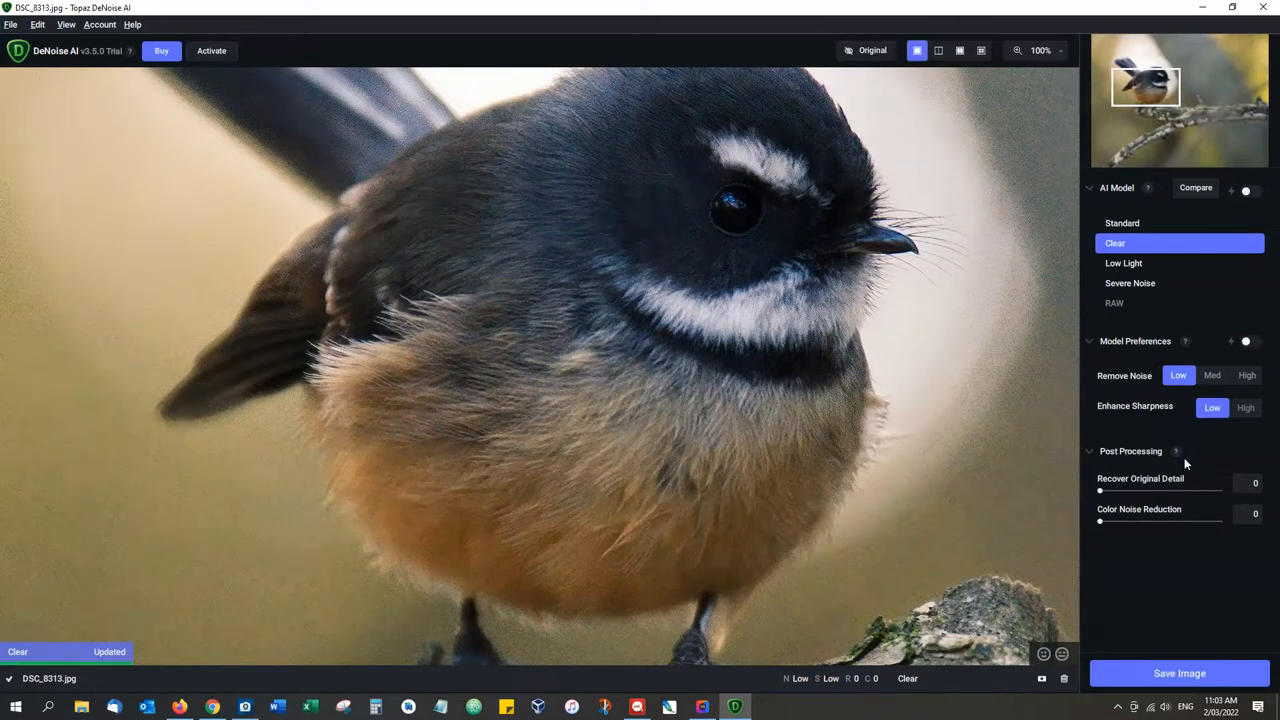
click(1212, 375)
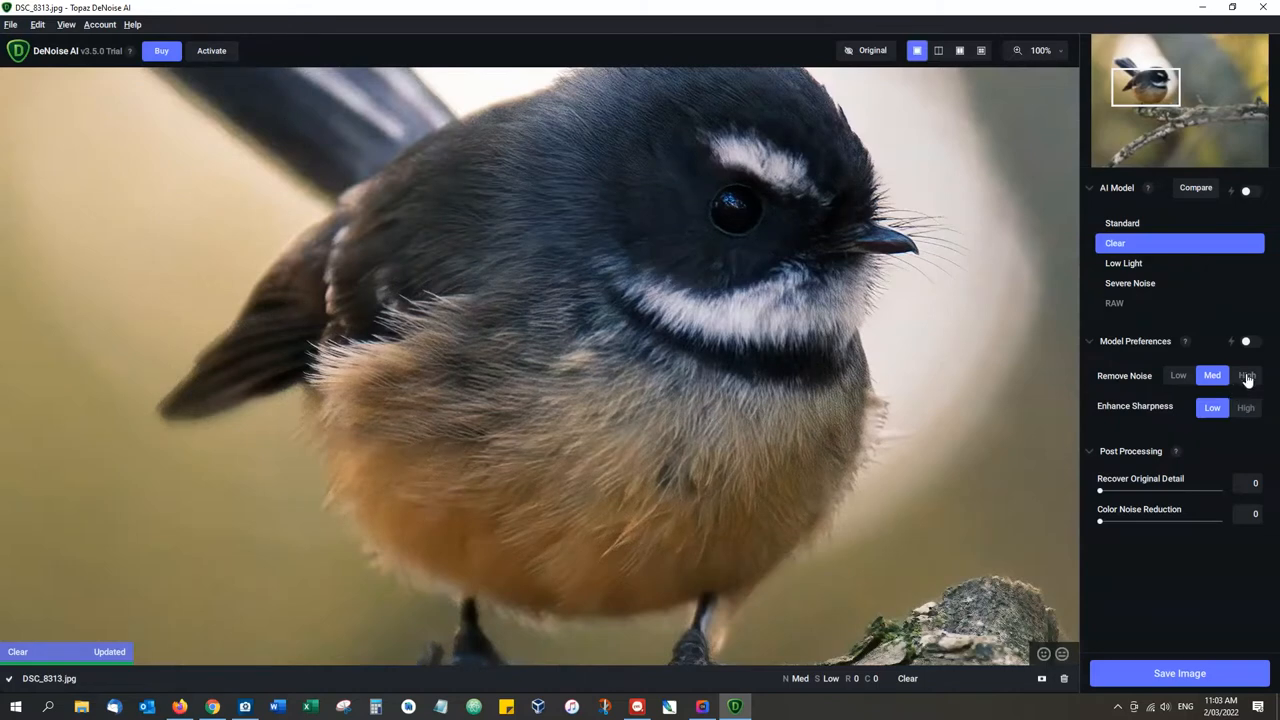
click(1246, 375)
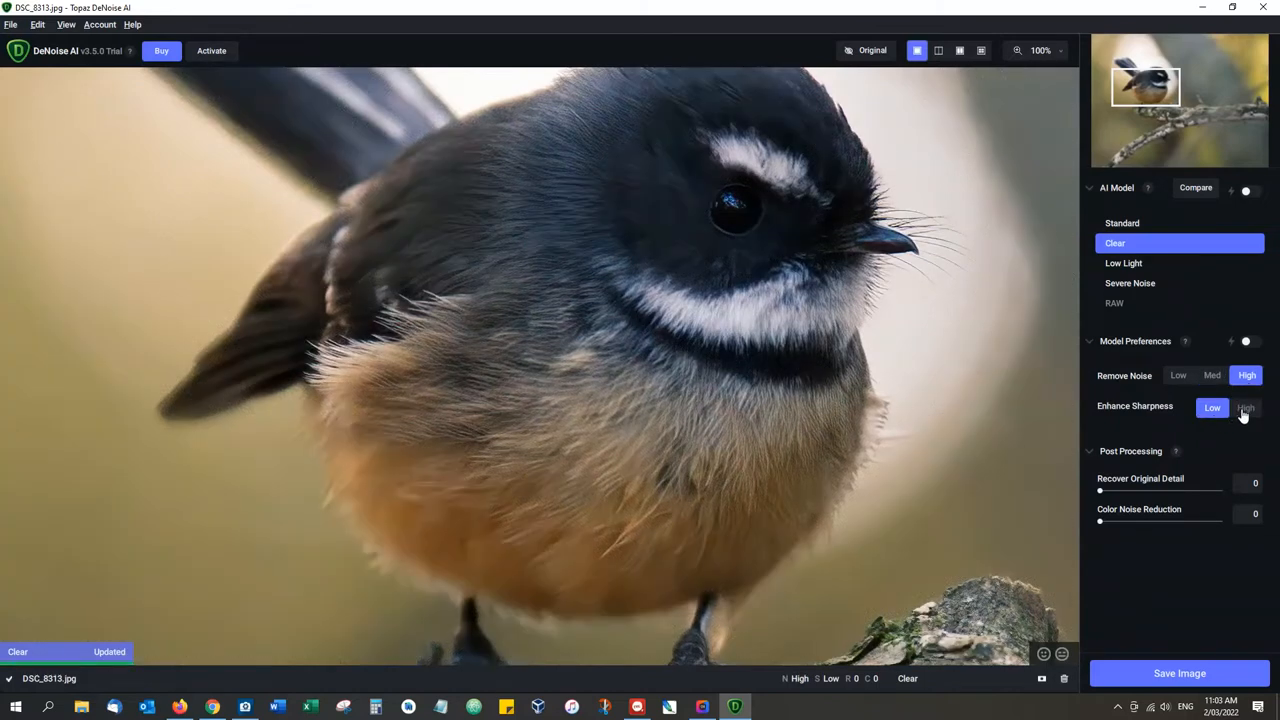
click(1246, 407)
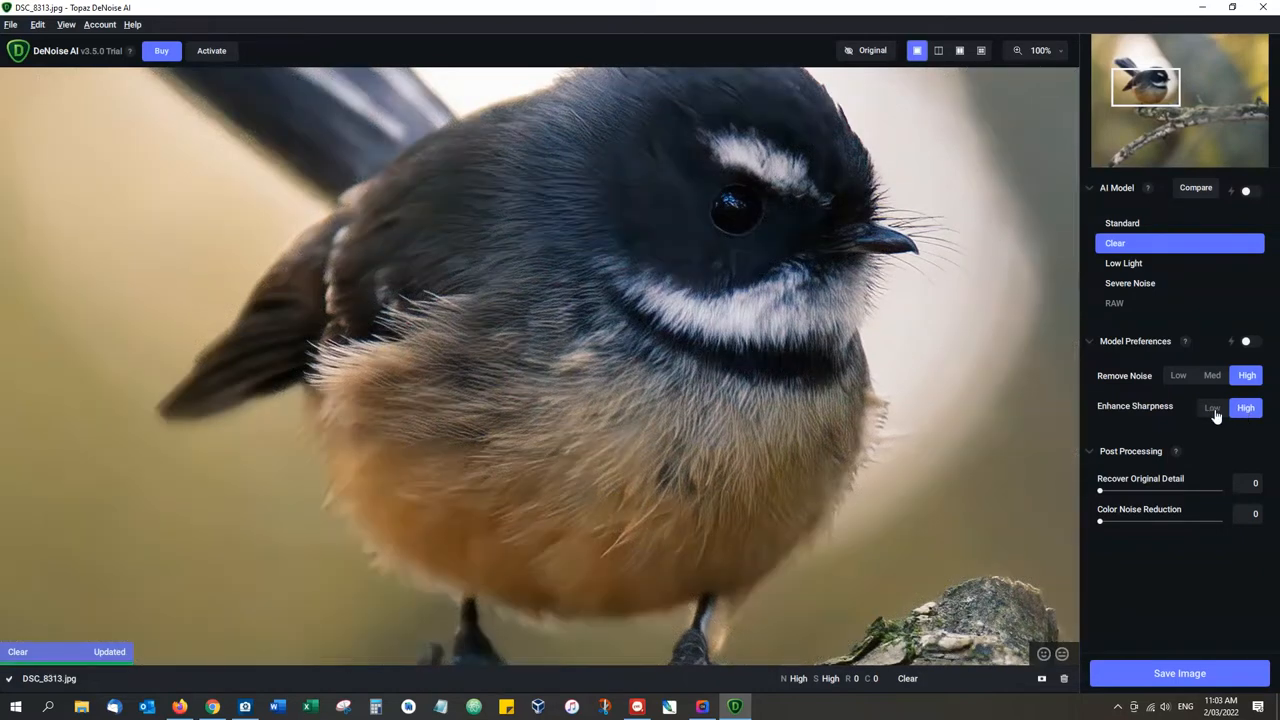
click(1212, 407)
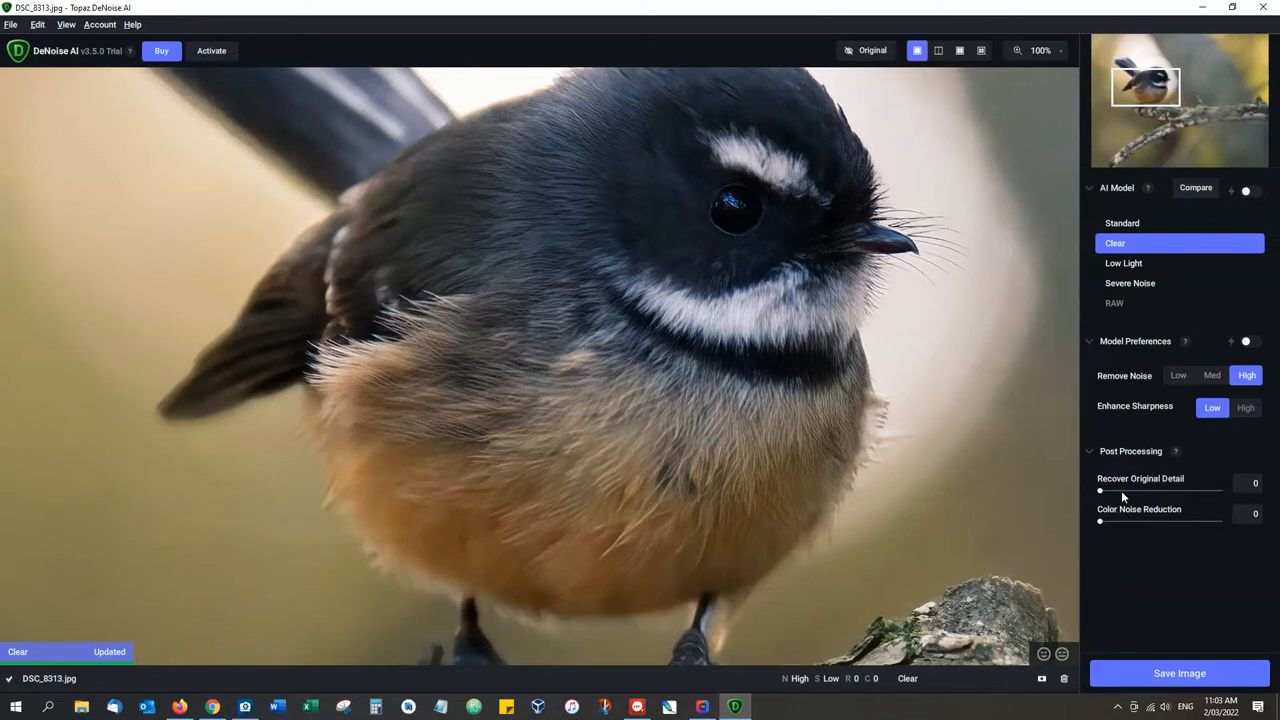
Try Recover Original Detail at 35 and 83, then lower it to 3.
drag(1100, 491, 1143, 491)
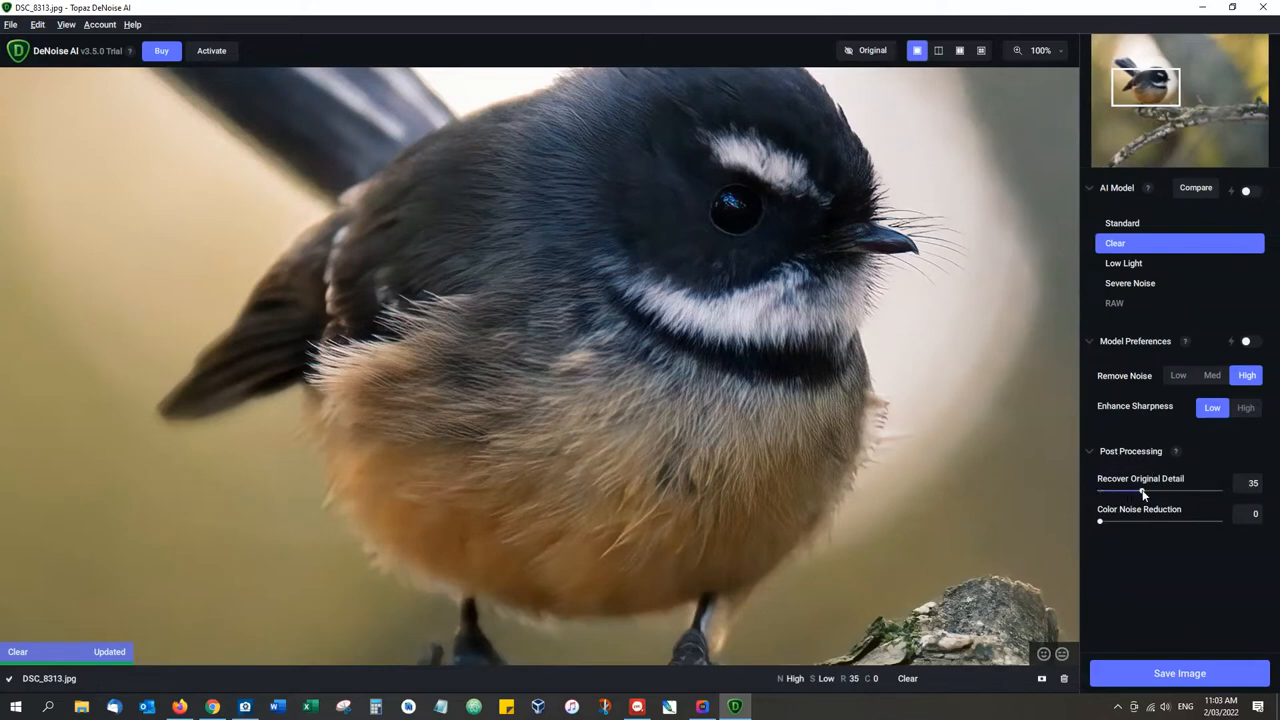
drag(1144, 491, 1200, 491)
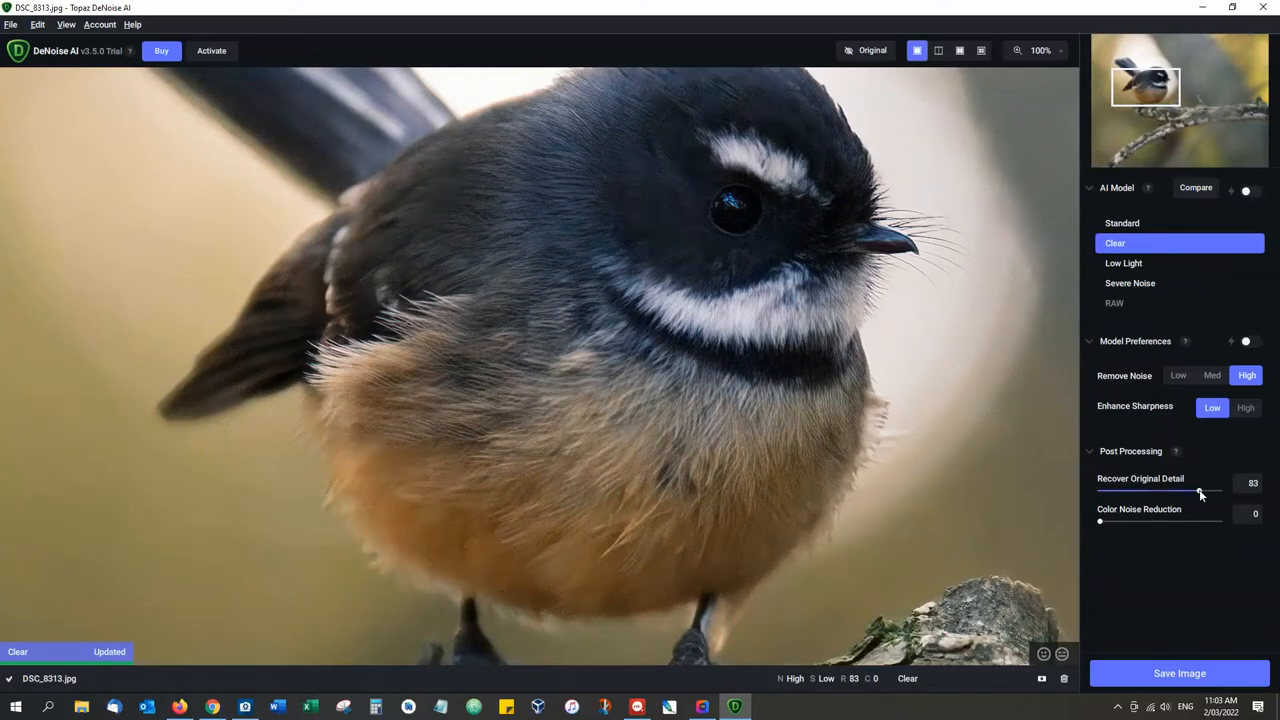
drag(1199, 491, 1103, 491)
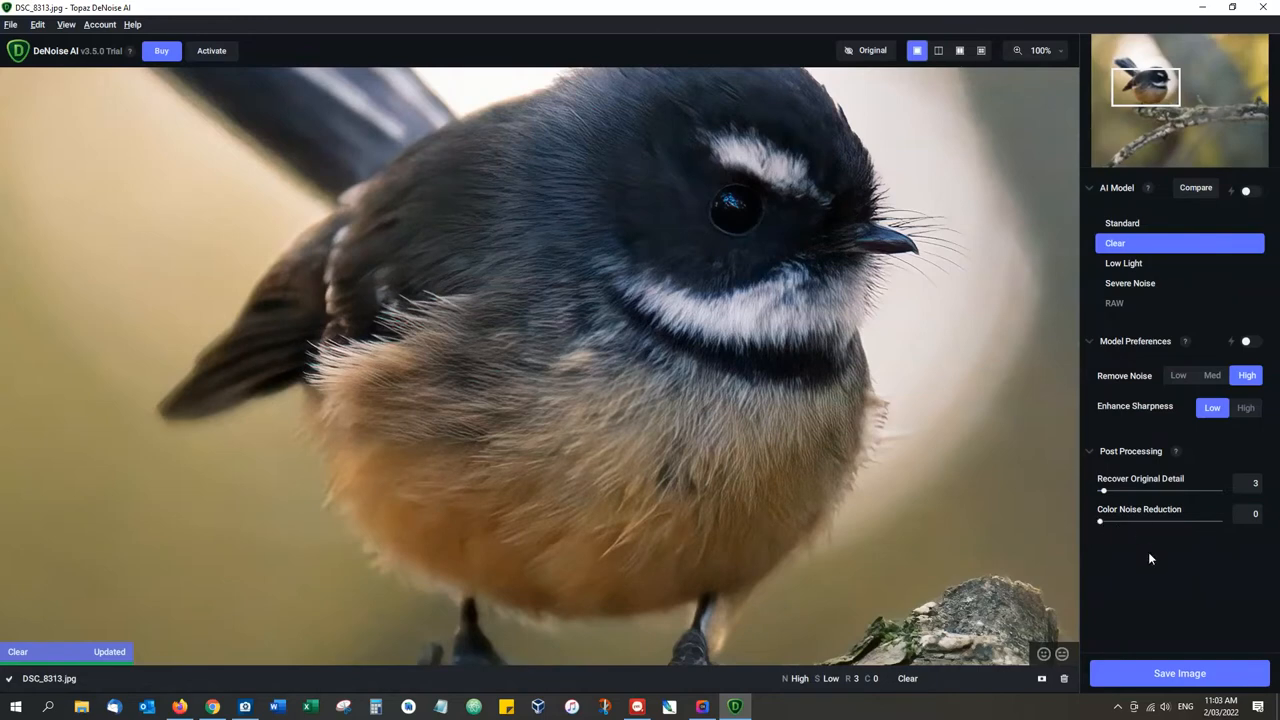
mouse_move(1143, 558)
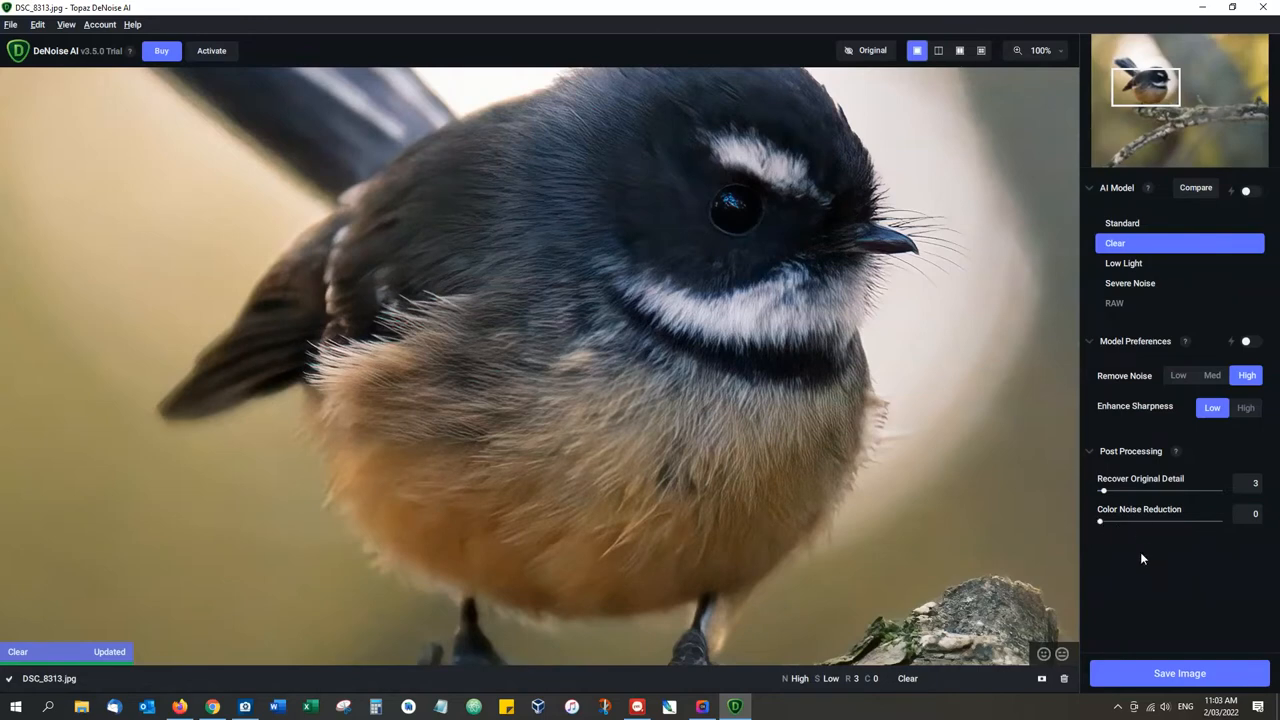
mouse_move(775, 304)
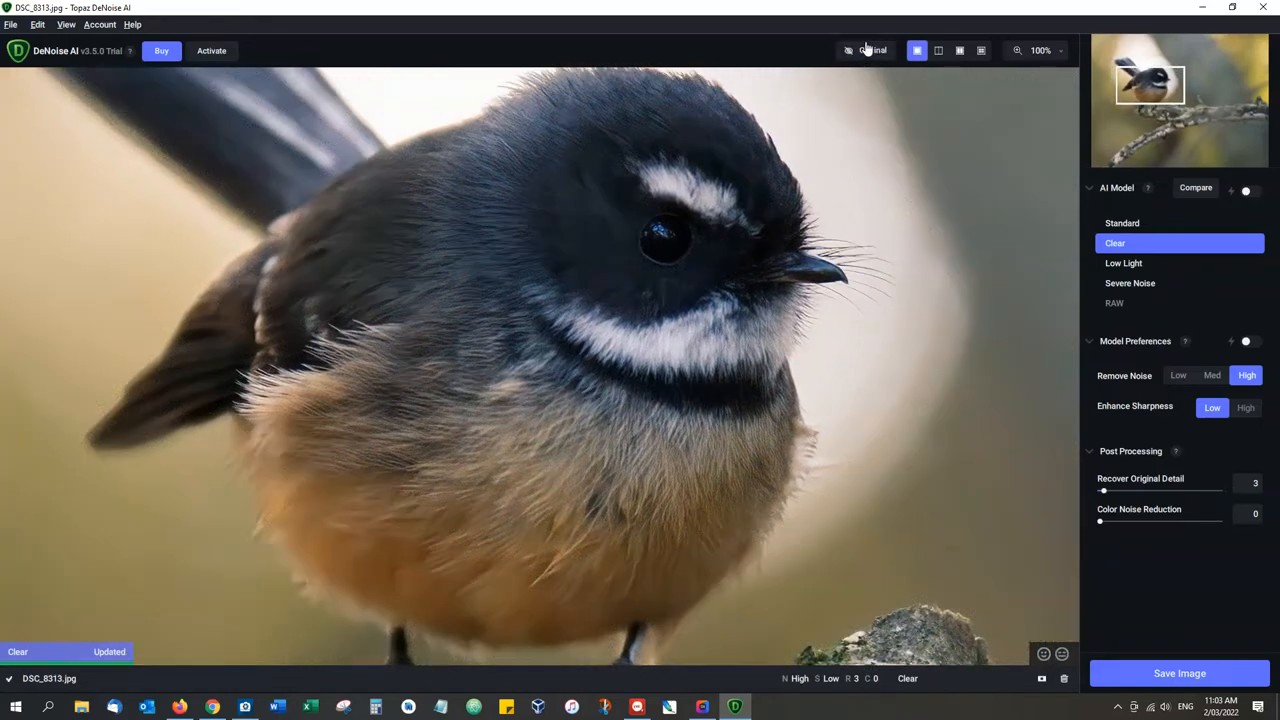
Toggle the Original view on and off, then switch to the split before/after view.
click(873, 50)
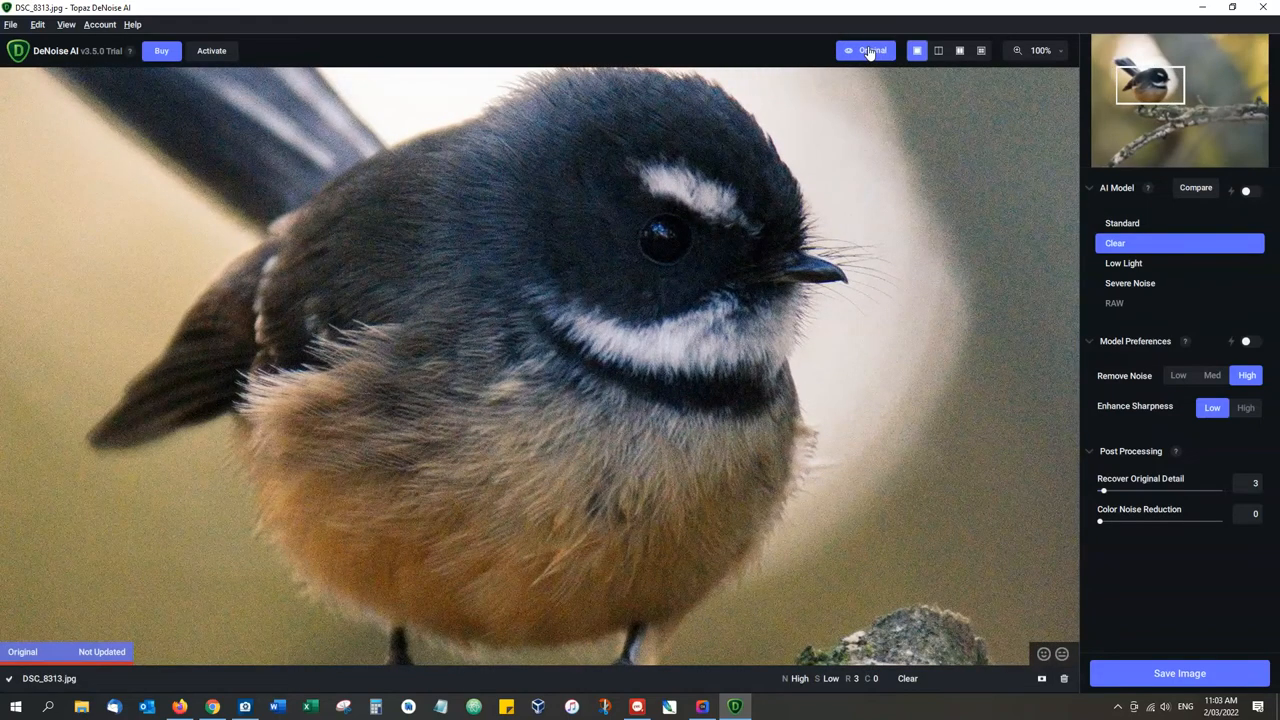
click(866, 51)
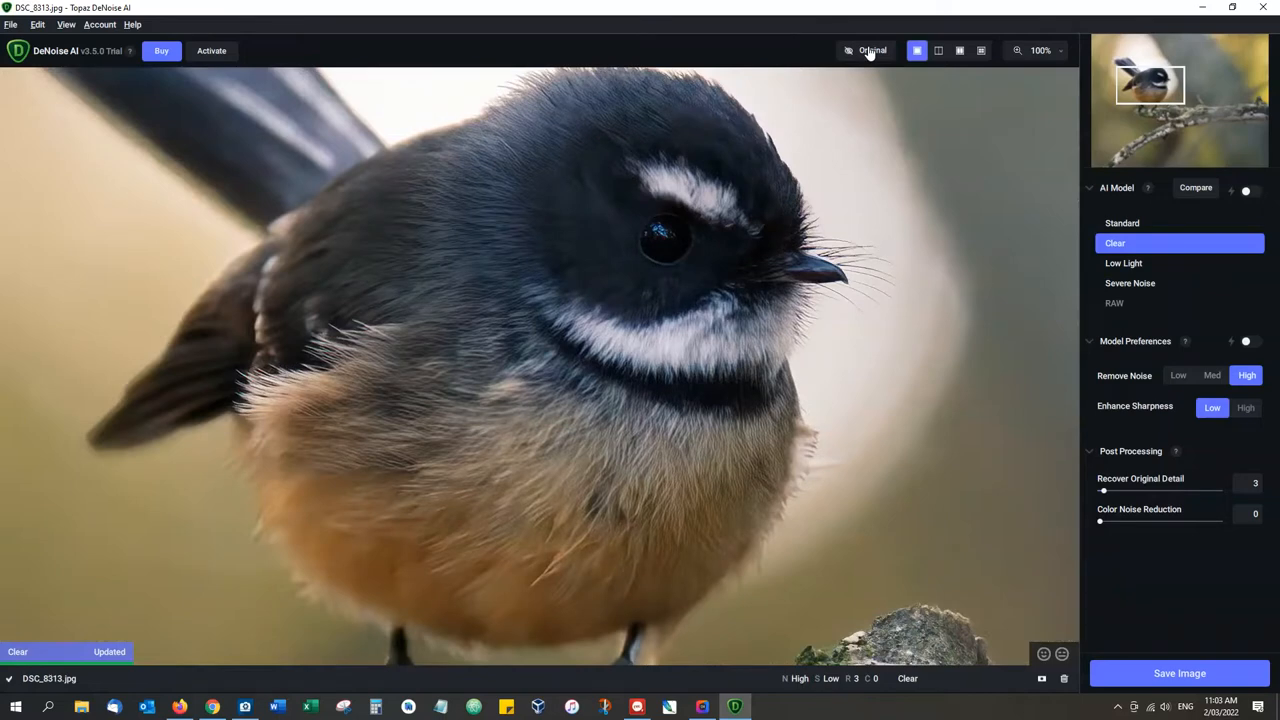
click(938, 50)
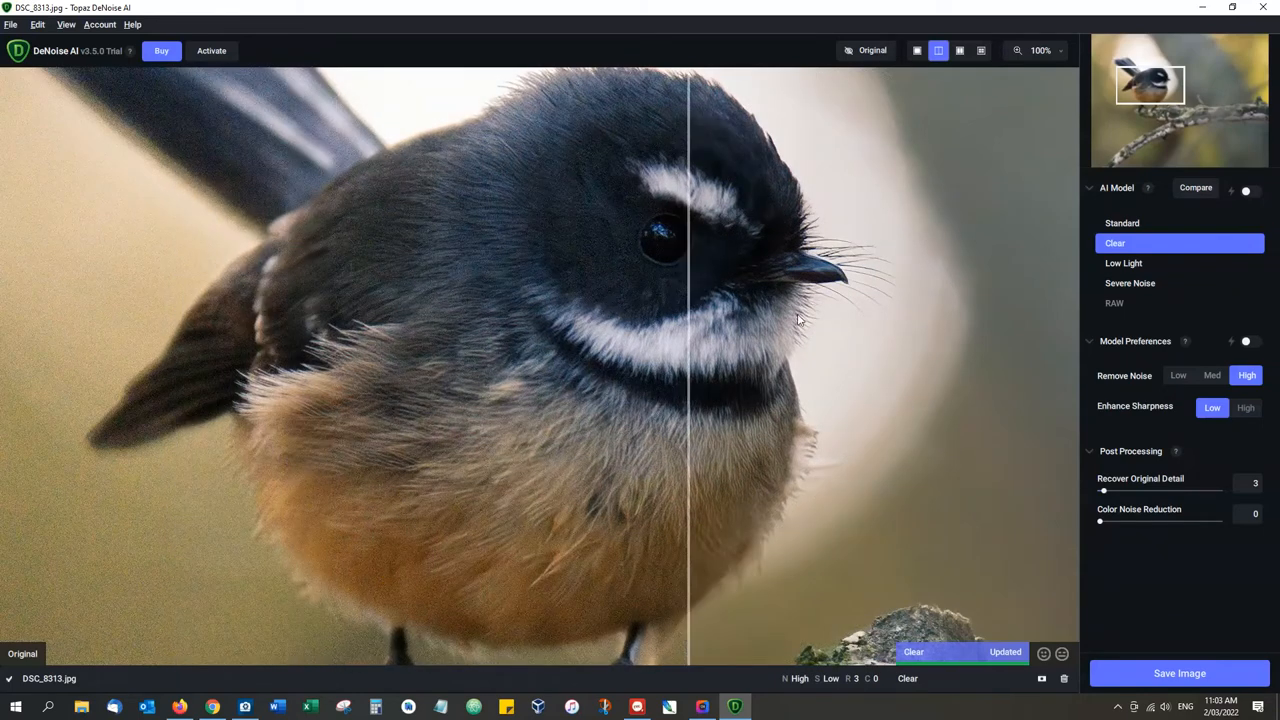
Sweep the split divider over wing, beak, eye and back feathers, ending mid-bird.
drag(688, 320, 210, 298)
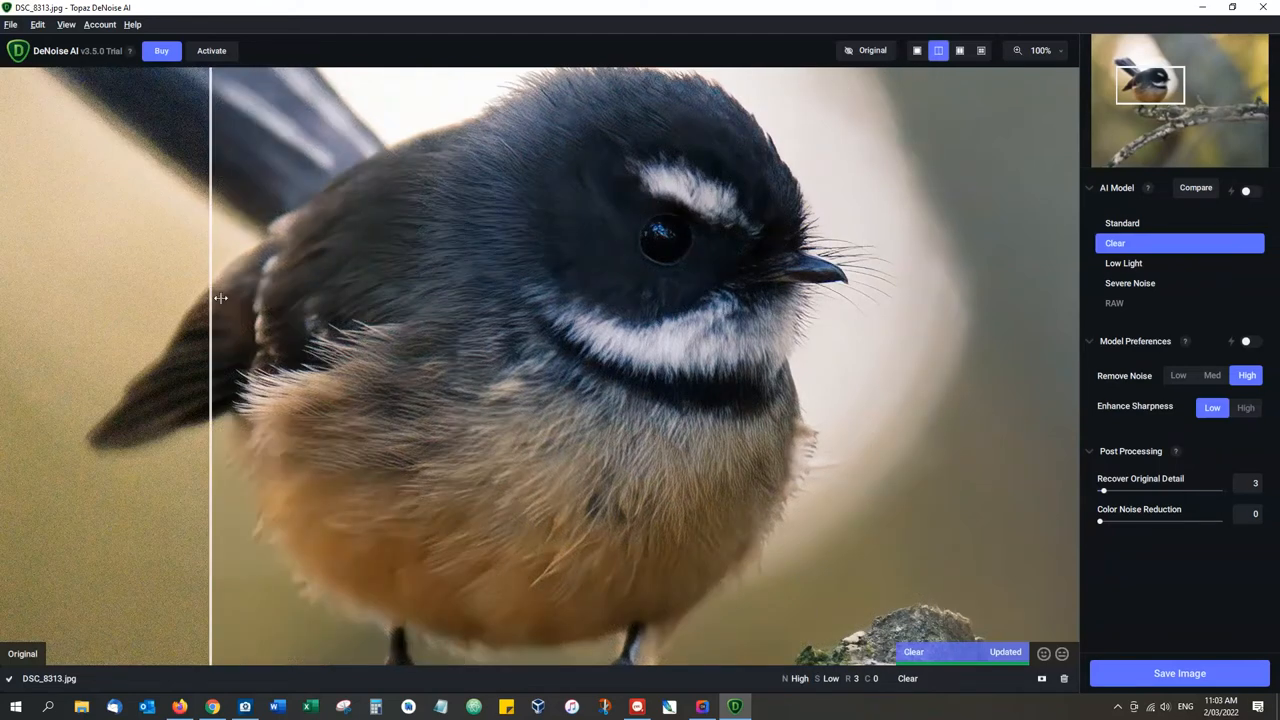
drag(210, 298, 305, 328)
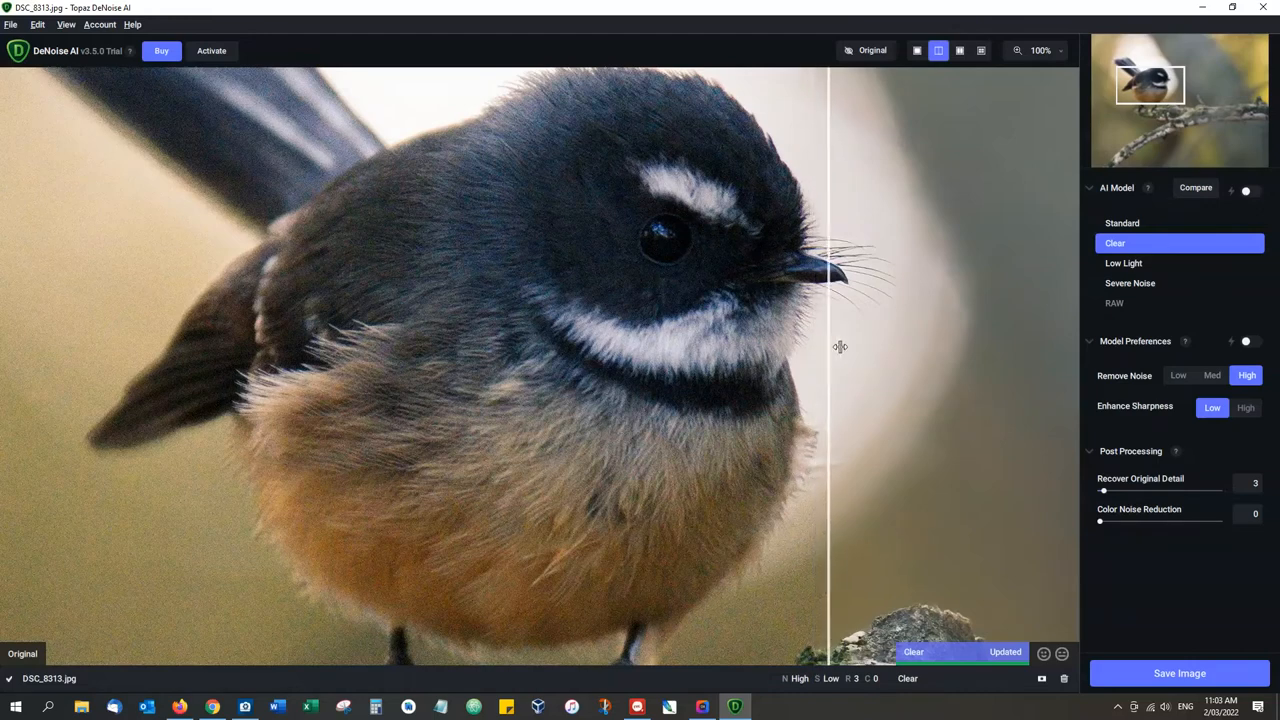
drag(830, 346, 745, 332)
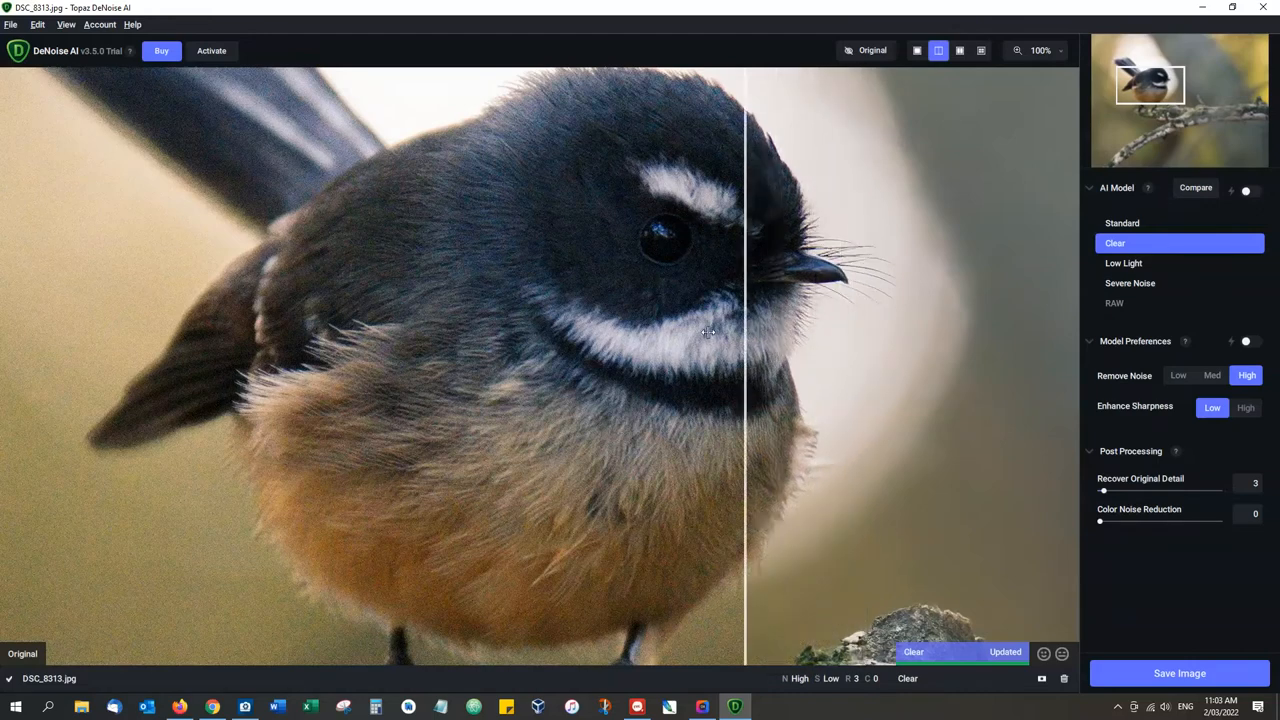
drag(745, 335, 840, 338)
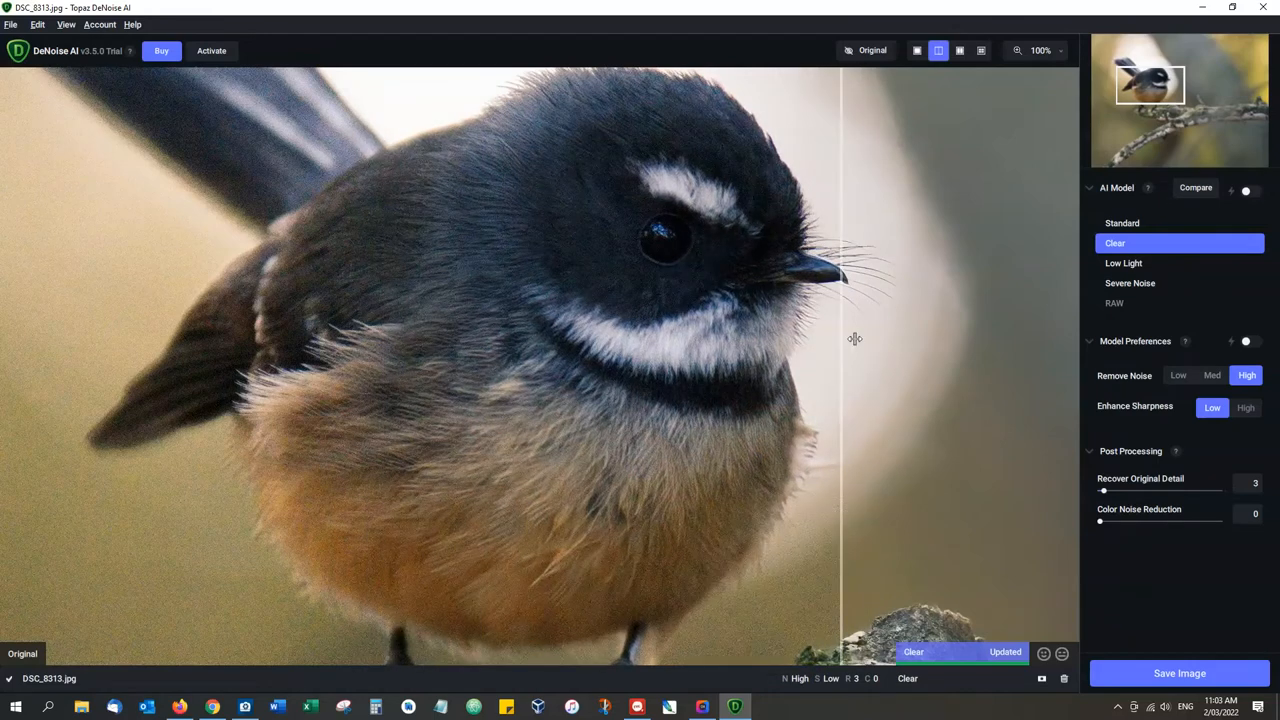
drag(855, 338, 382, 338)
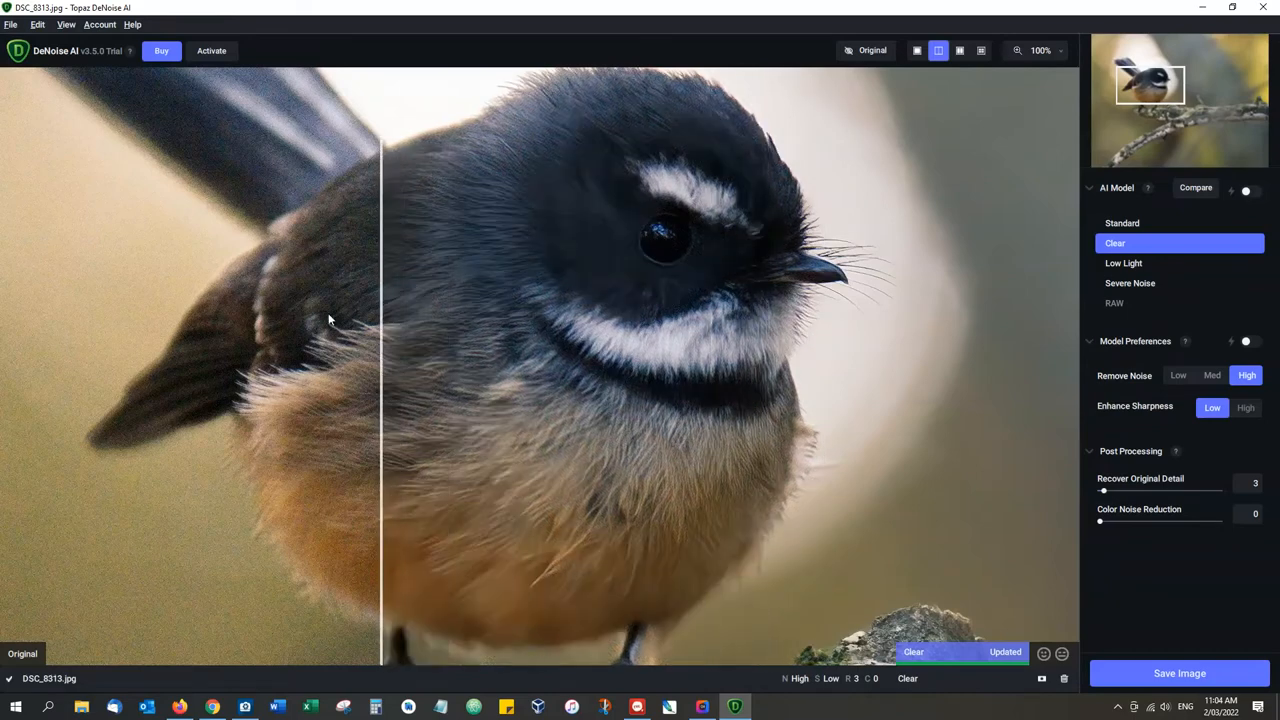
drag(383, 320, 317, 320)
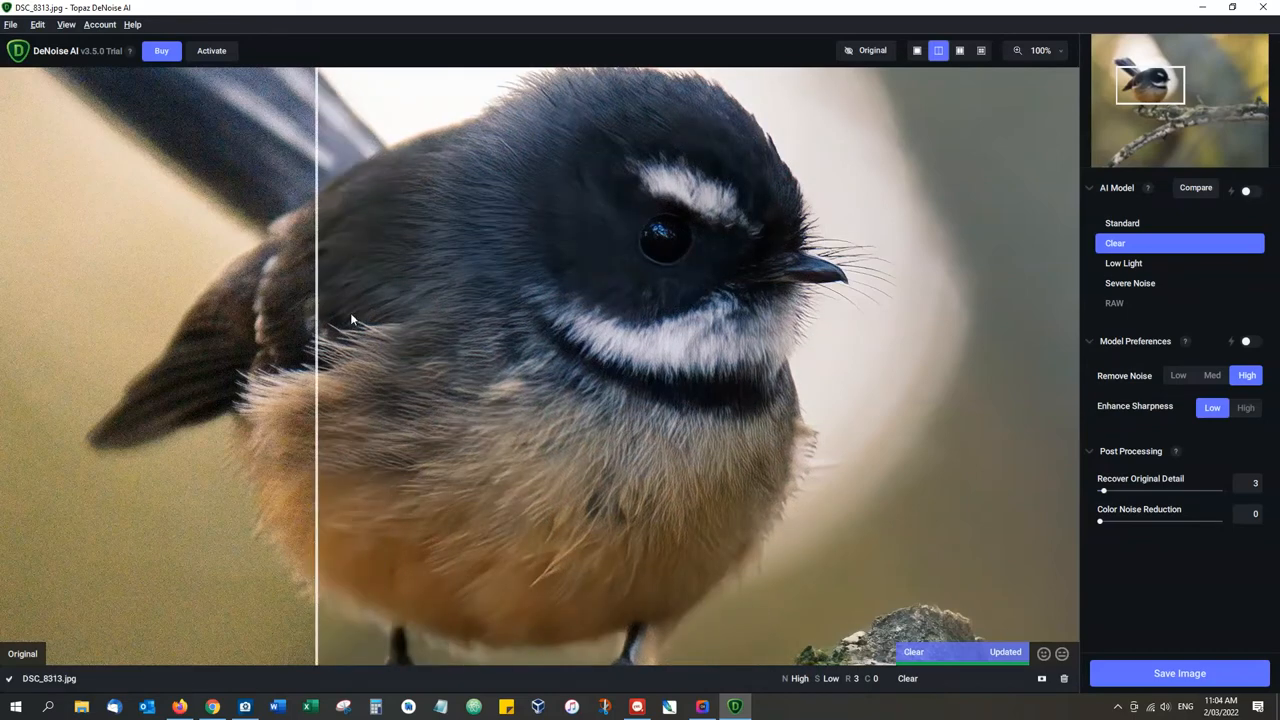
drag(317, 315, 527, 315)
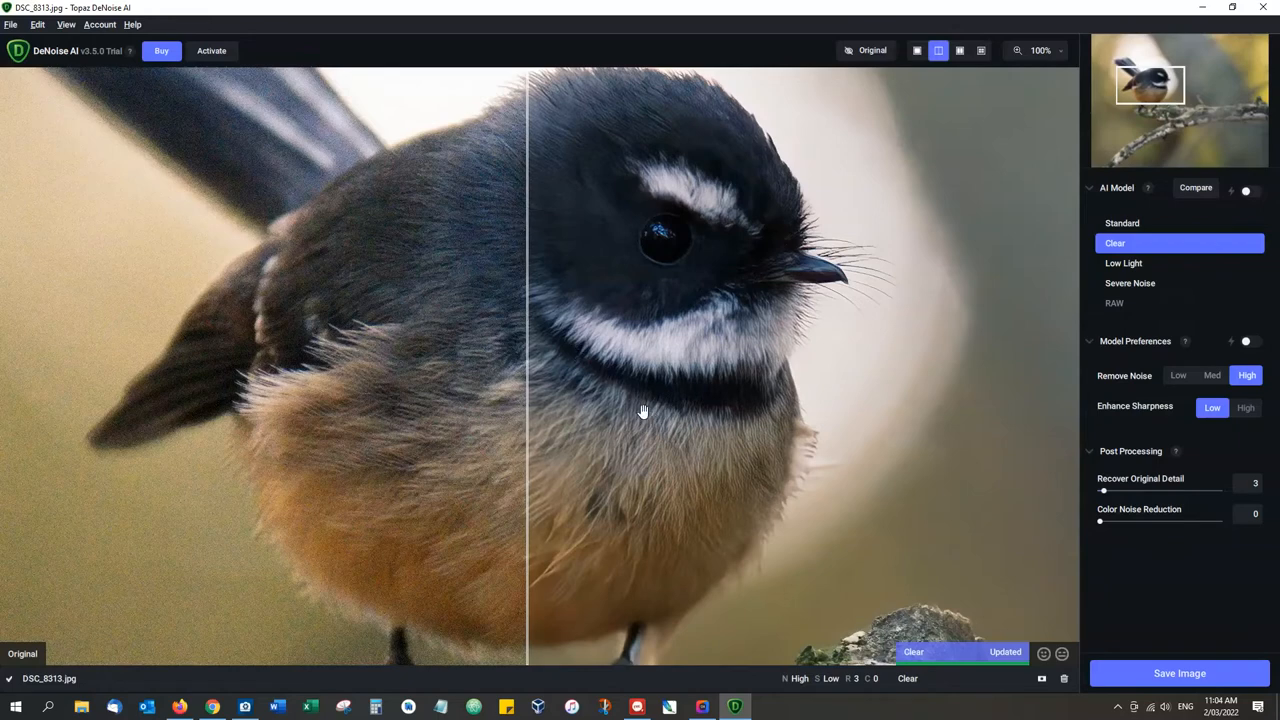
mouse_move(640, 410)
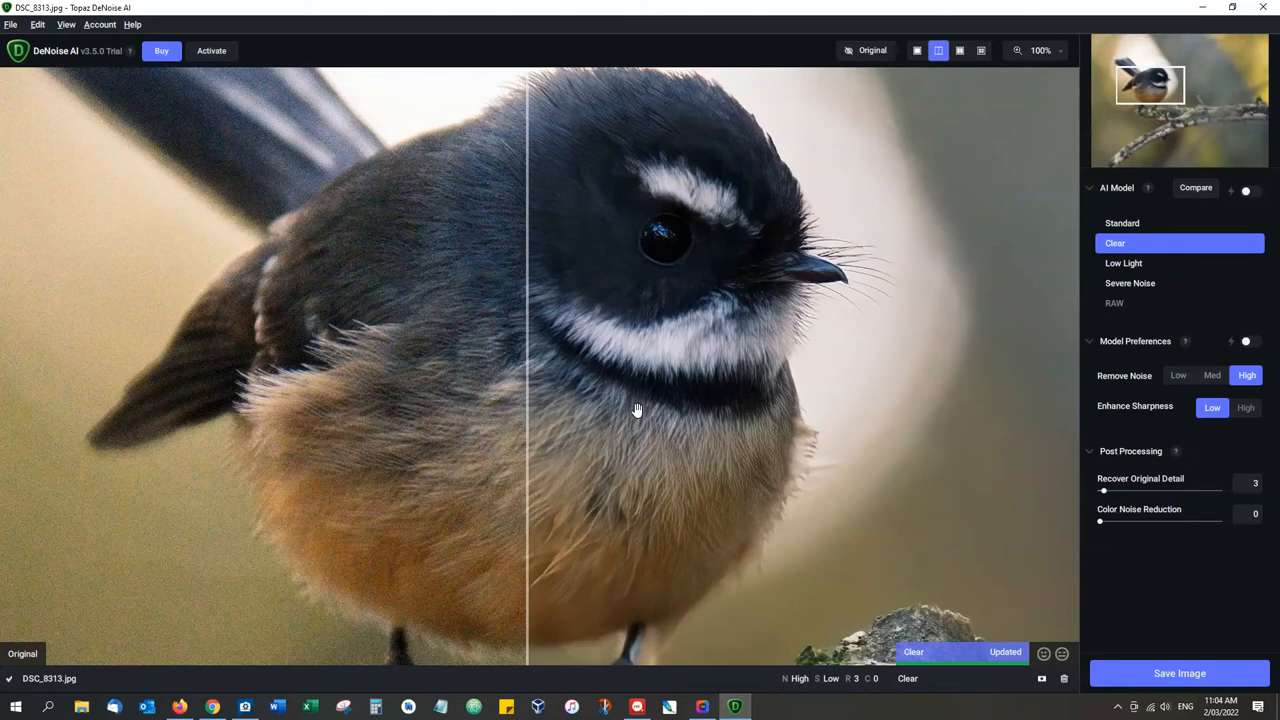
mouse_move(634, 410)
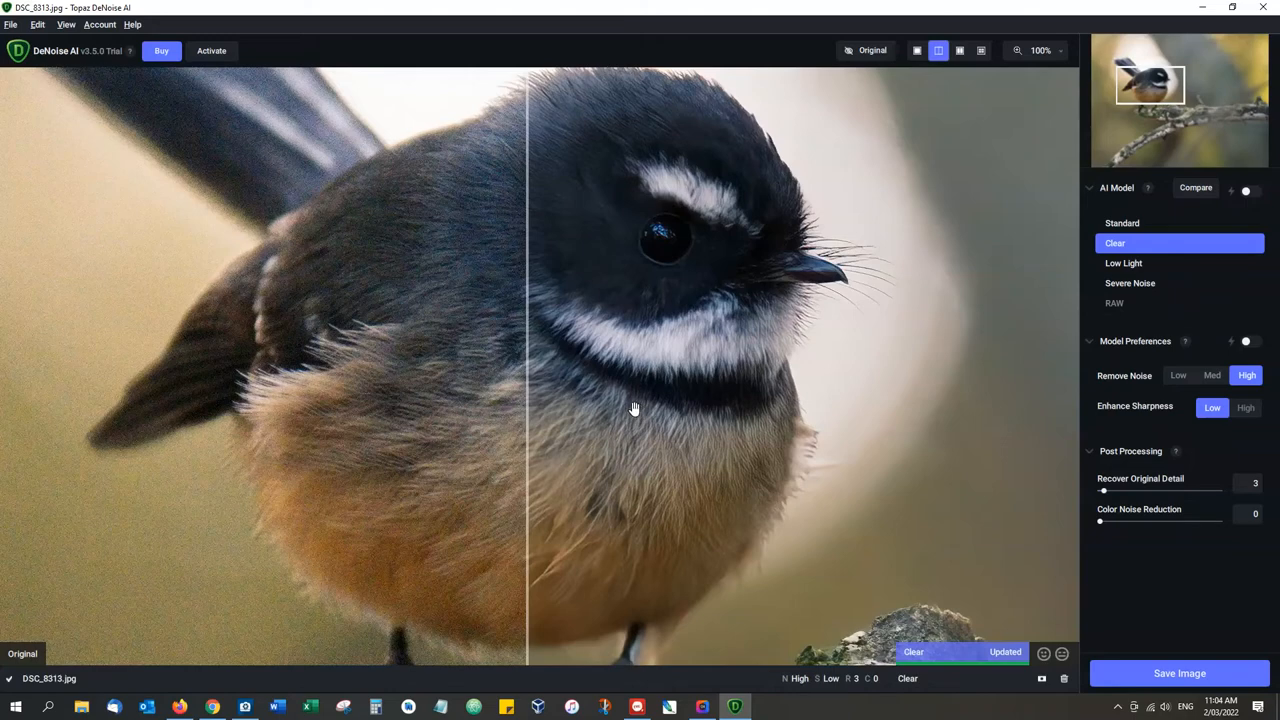